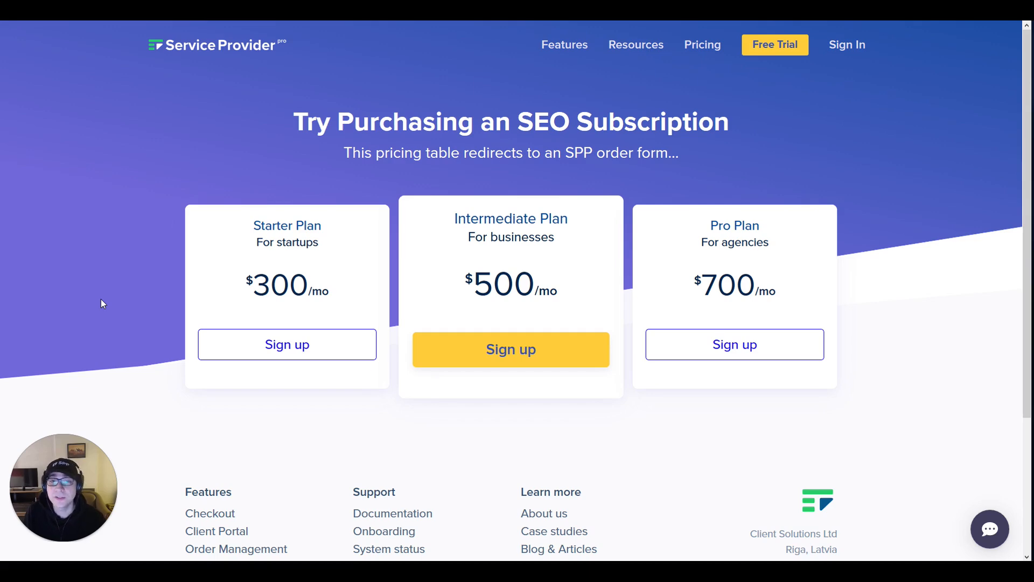
mouse_move(268, 239)
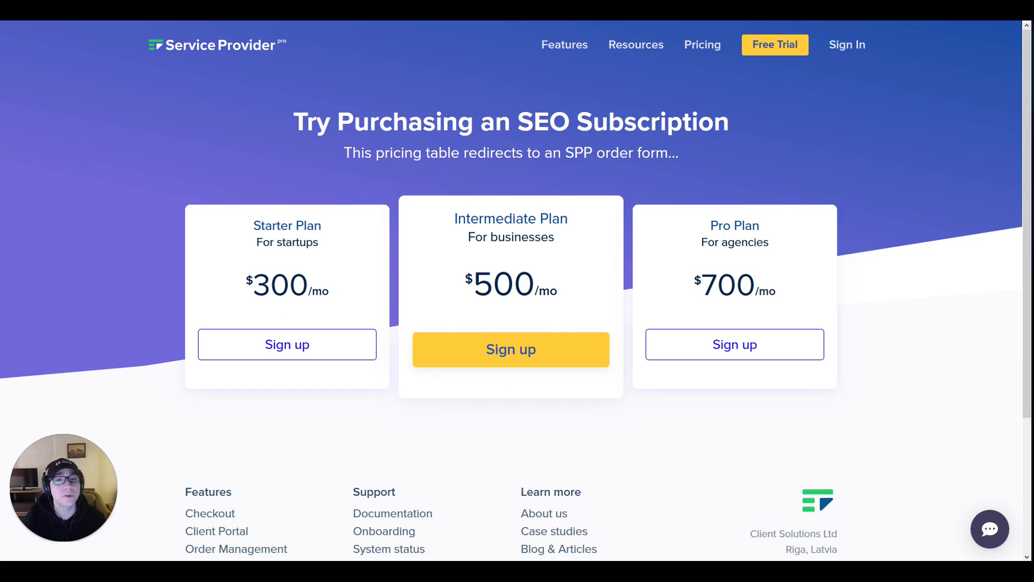
Step: Sign up for the Starter Plan billed quarterly, trying then removing the Rank Tracking and Keyword Audit add-ons
click(287, 344)
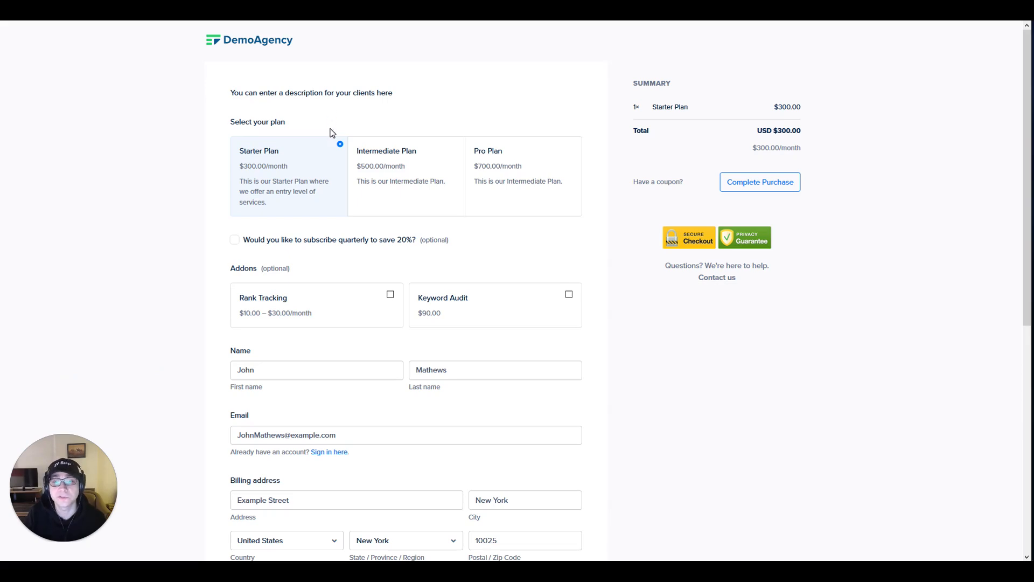
mouse_move(309, 257)
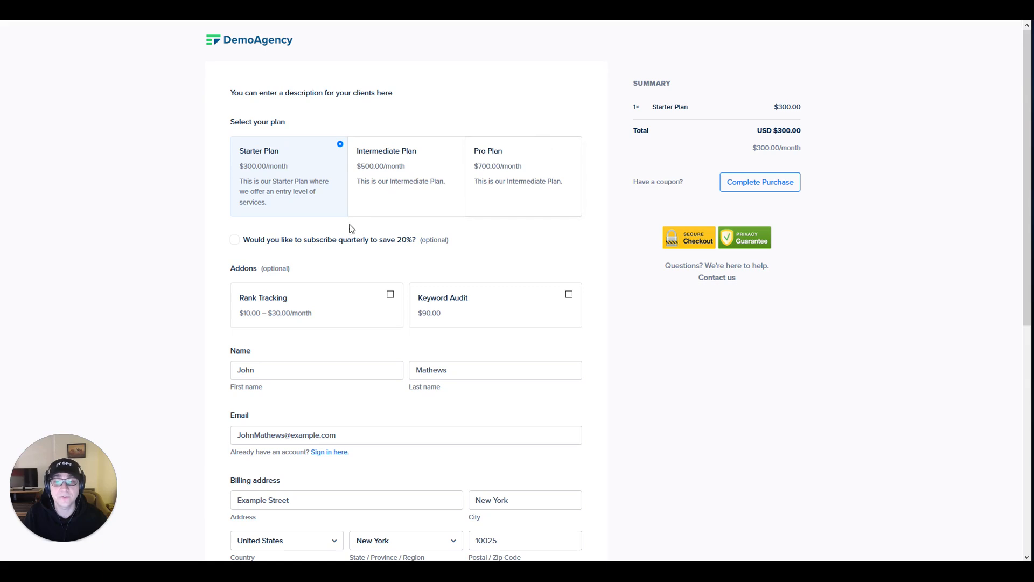
click(234, 240)
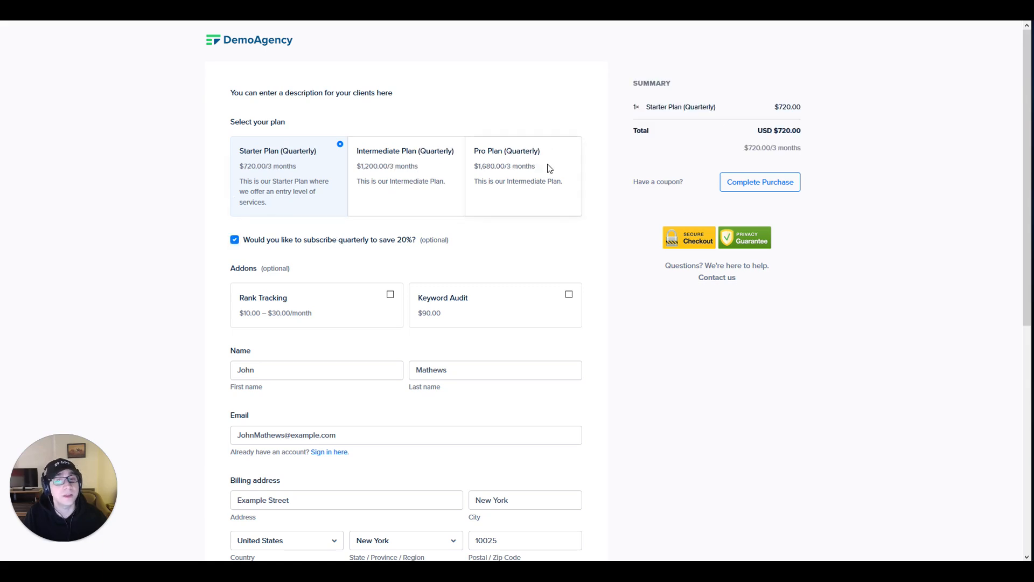
mouse_move(376, 257)
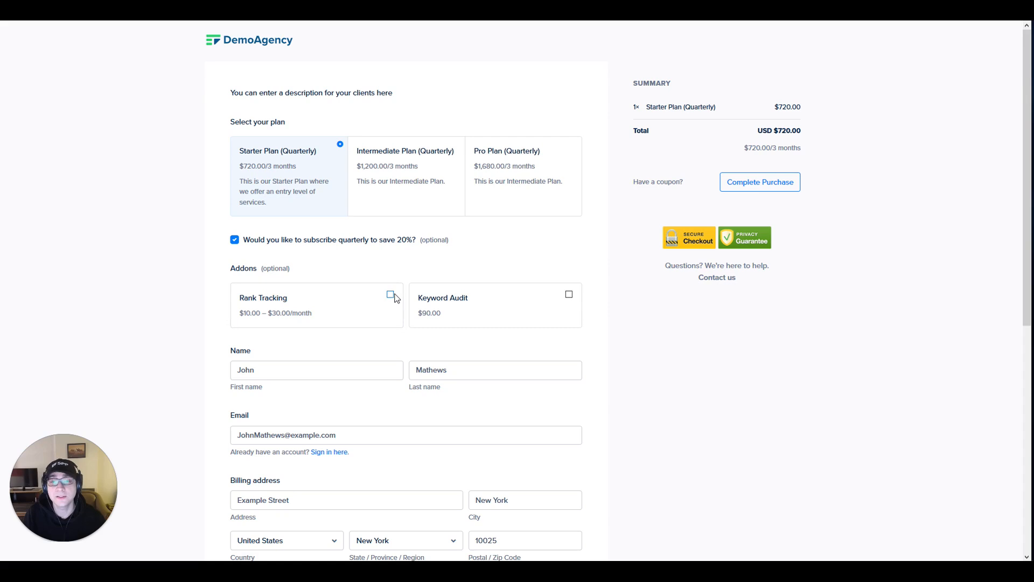
click(390, 295)
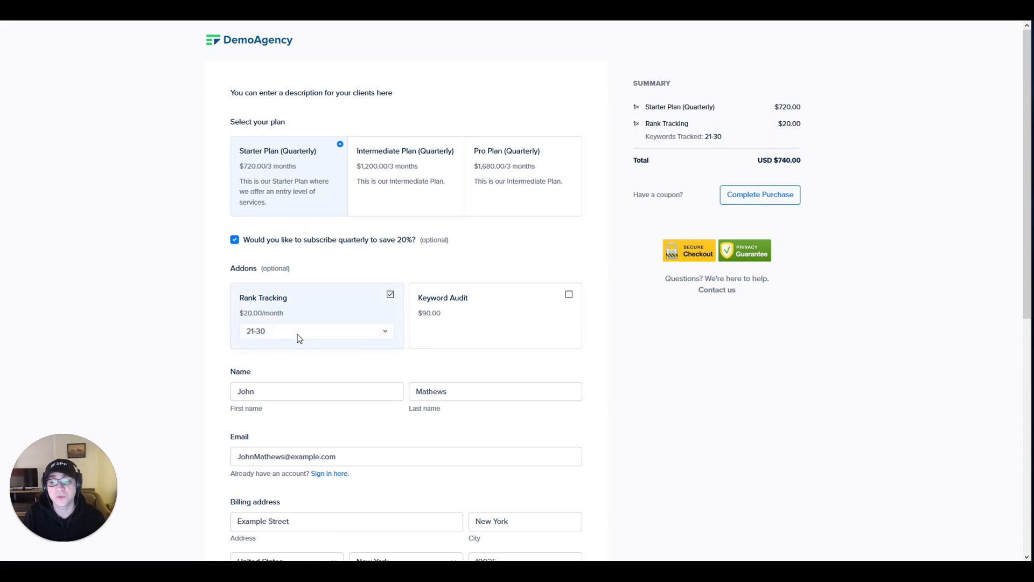
click(317, 331)
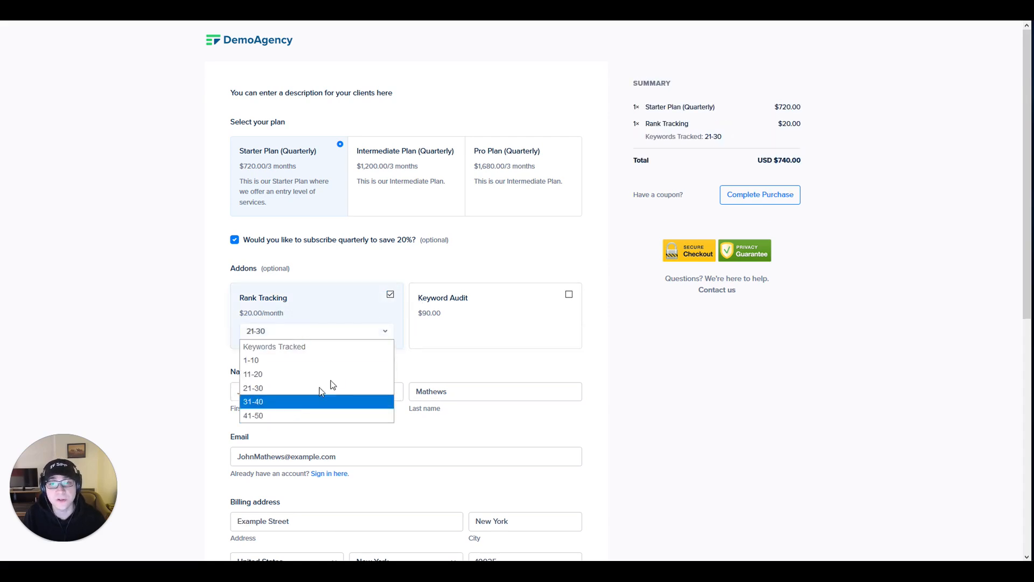
click(390, 294)
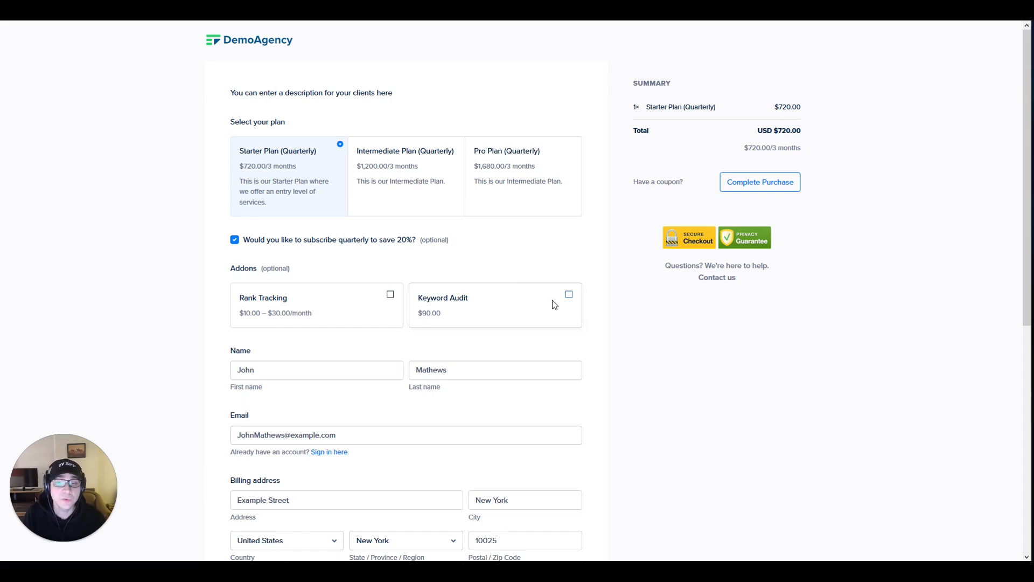
click(567, 294)
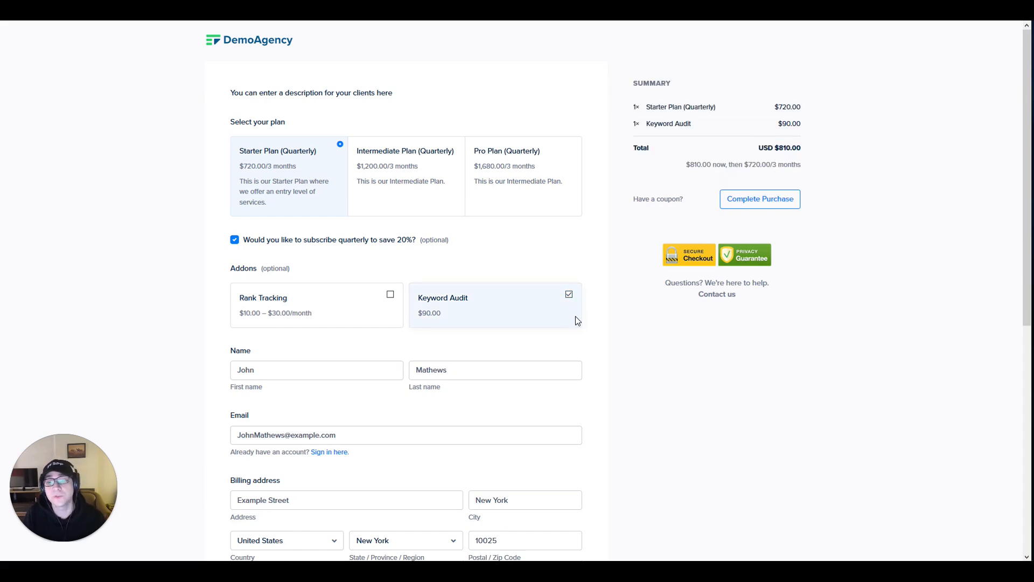
click(569, 295)
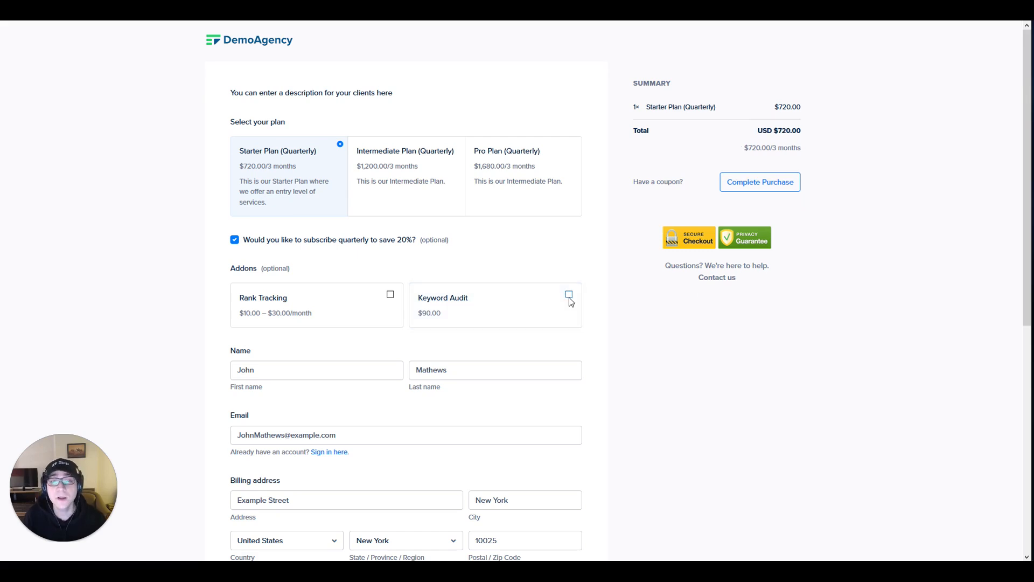
Step: Scroll past billing address and payment method, then place the $720 quarterly Starter Plan order
scroll(down, 3)
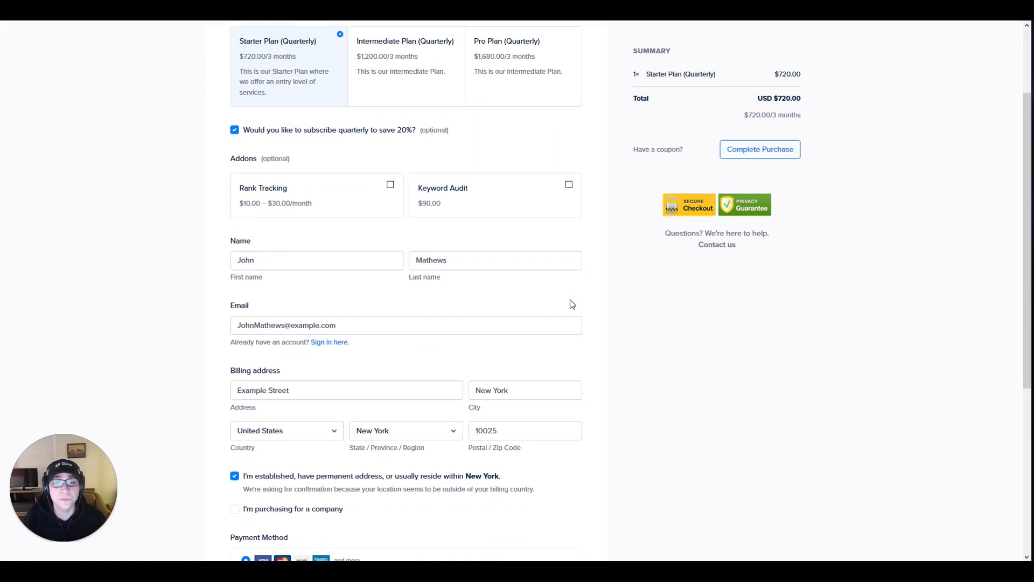
scroll(down, 3)
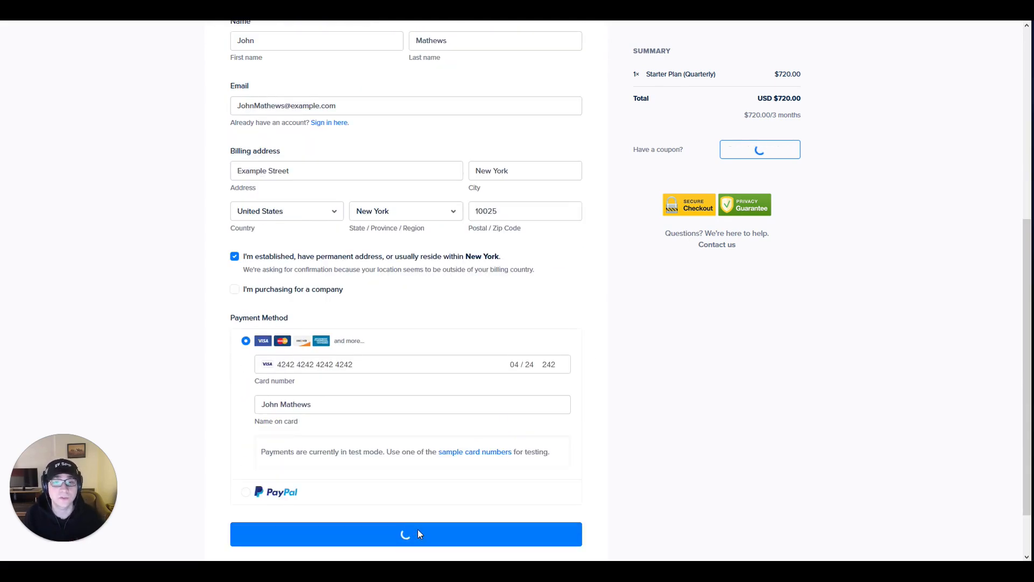
click(405, 534)
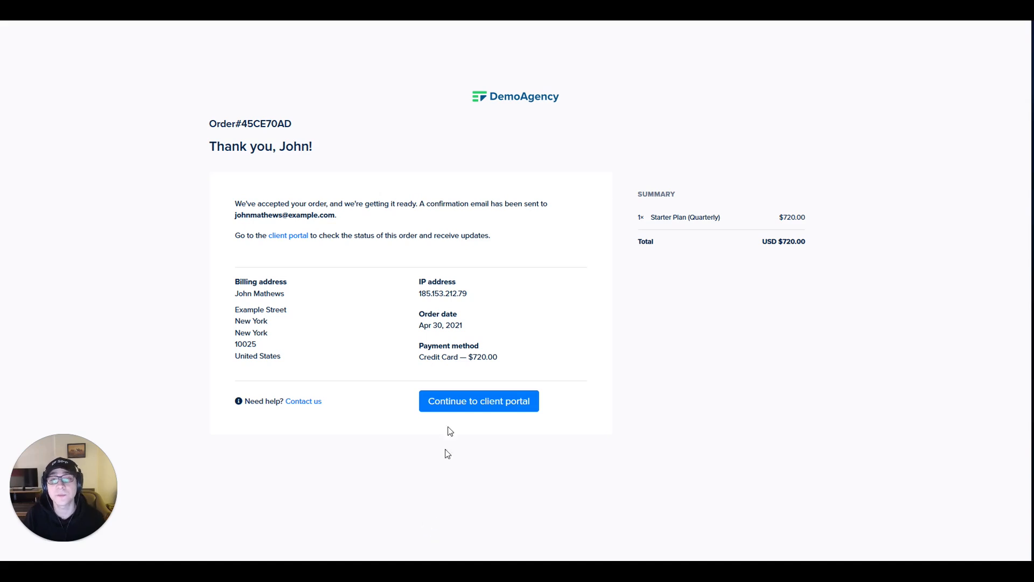
mouse_move(299, 105)
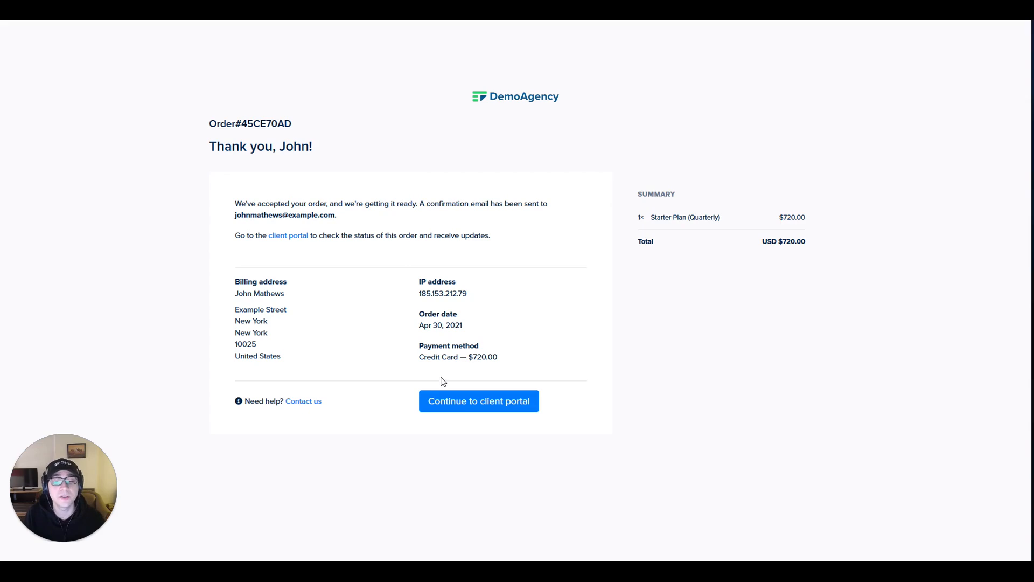
mouse_move(485, 412)
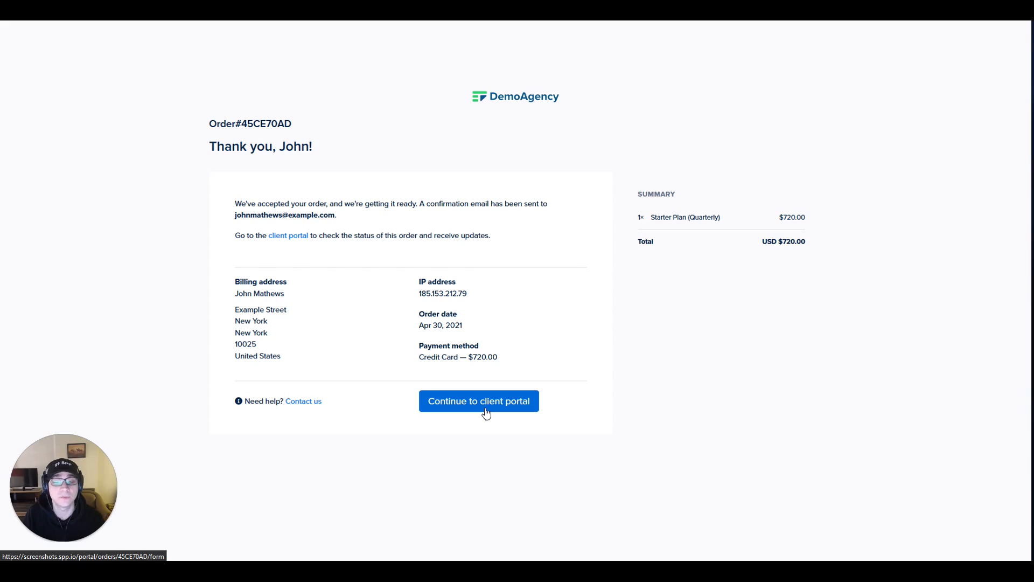
click(478, 400)
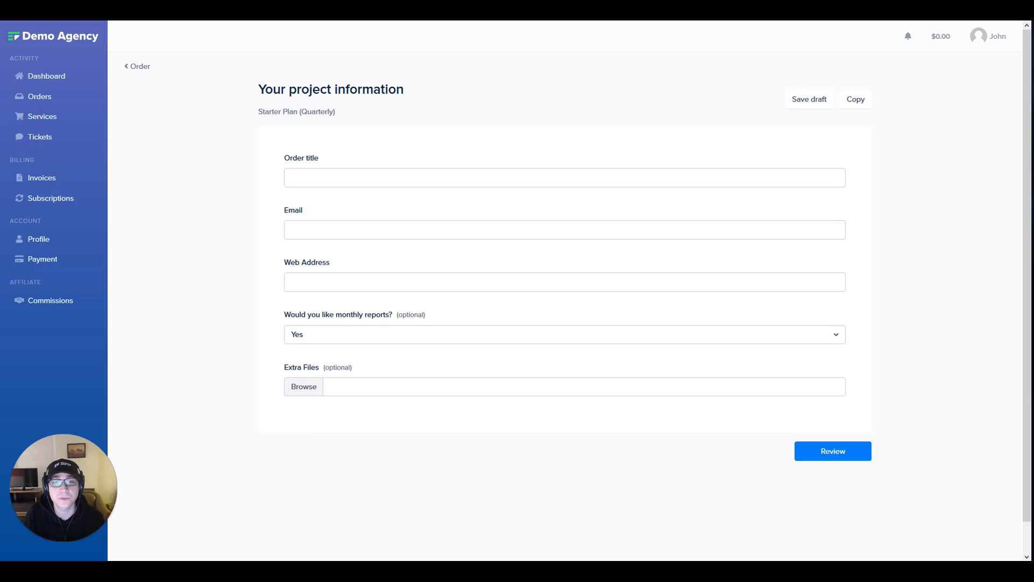
click(833, 451)
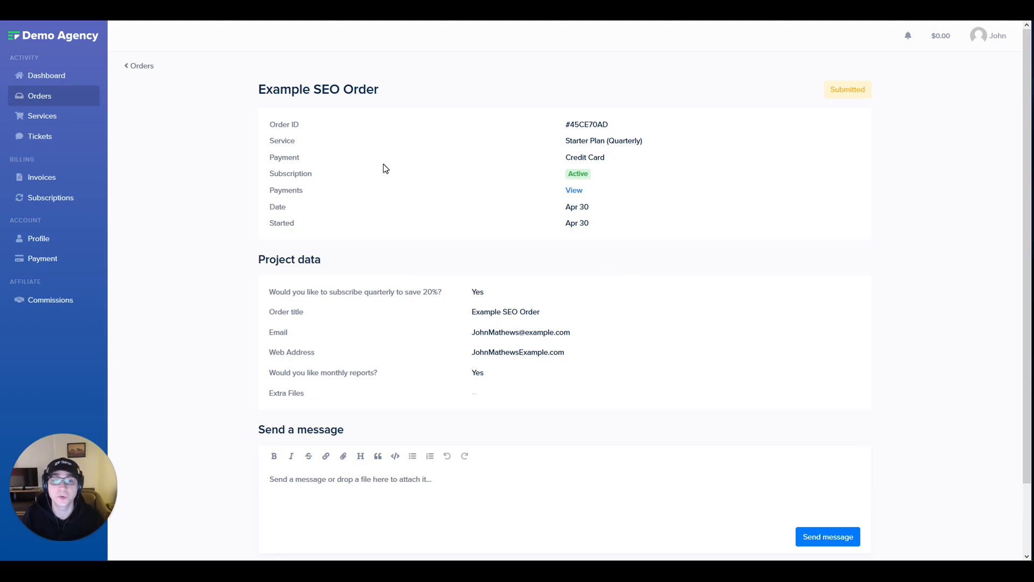
mouse_move(378, 194)
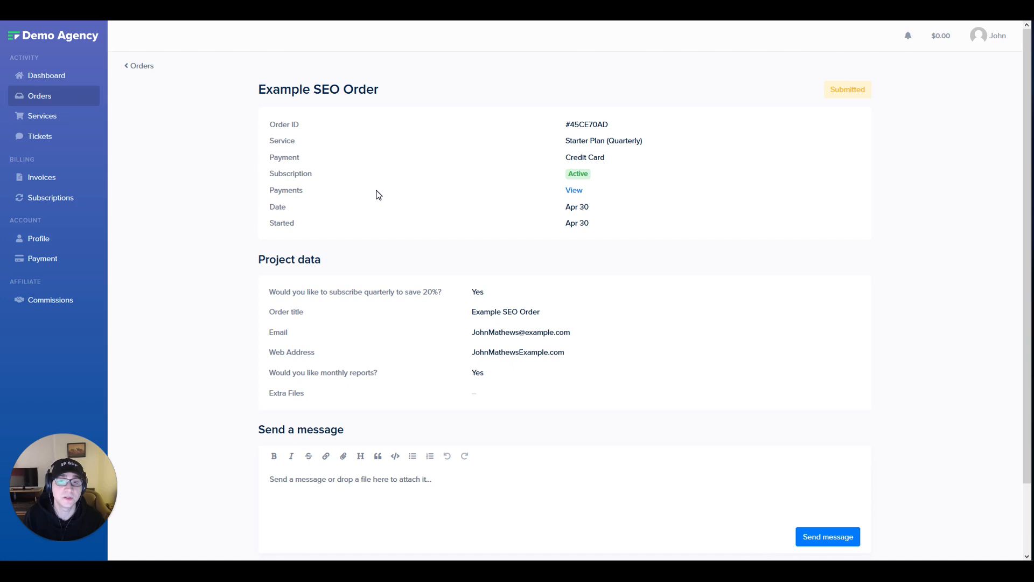
mouse_move(362, 273)
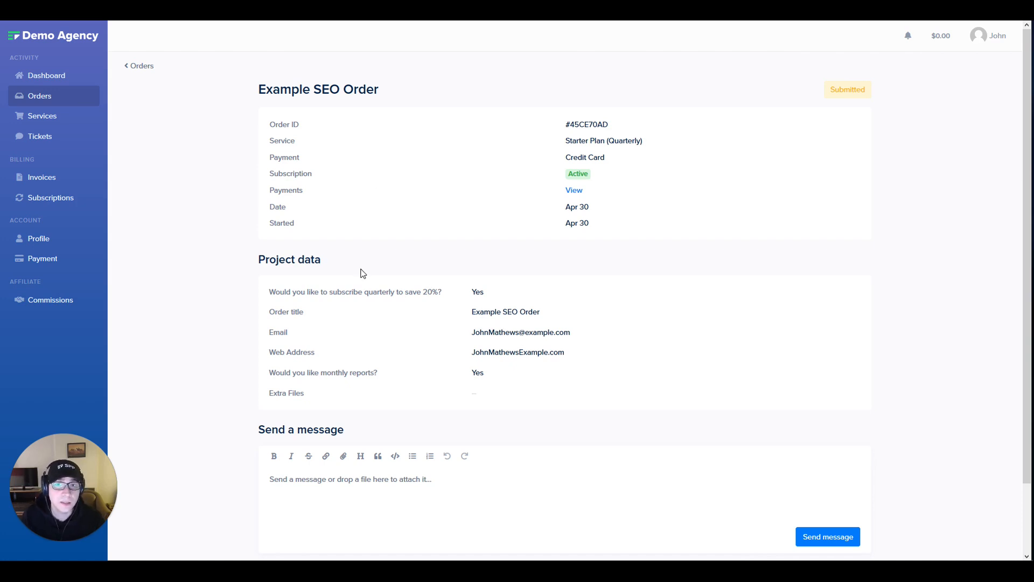
mouse_move(320, 203)
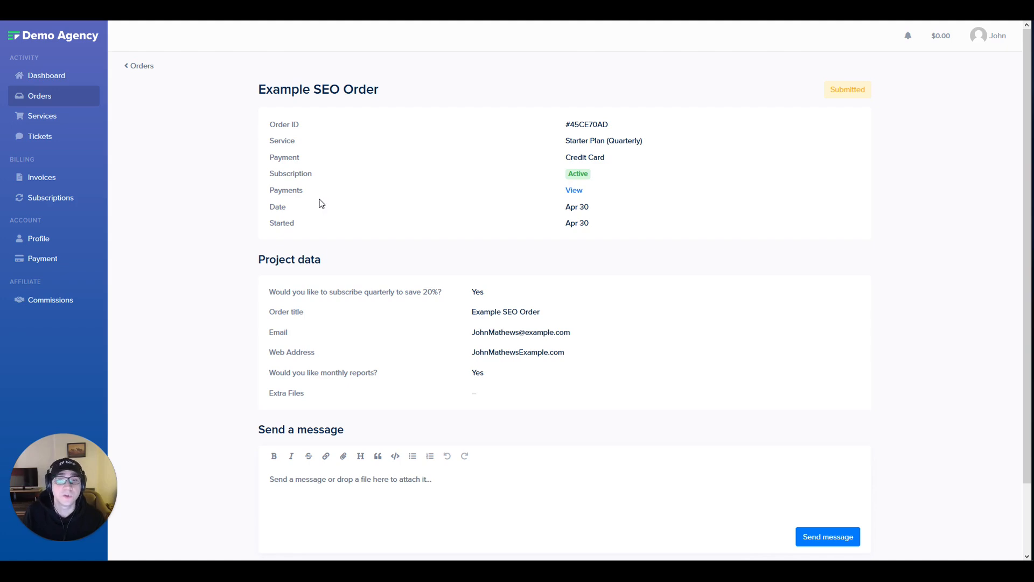
mouse_move(323, 208)
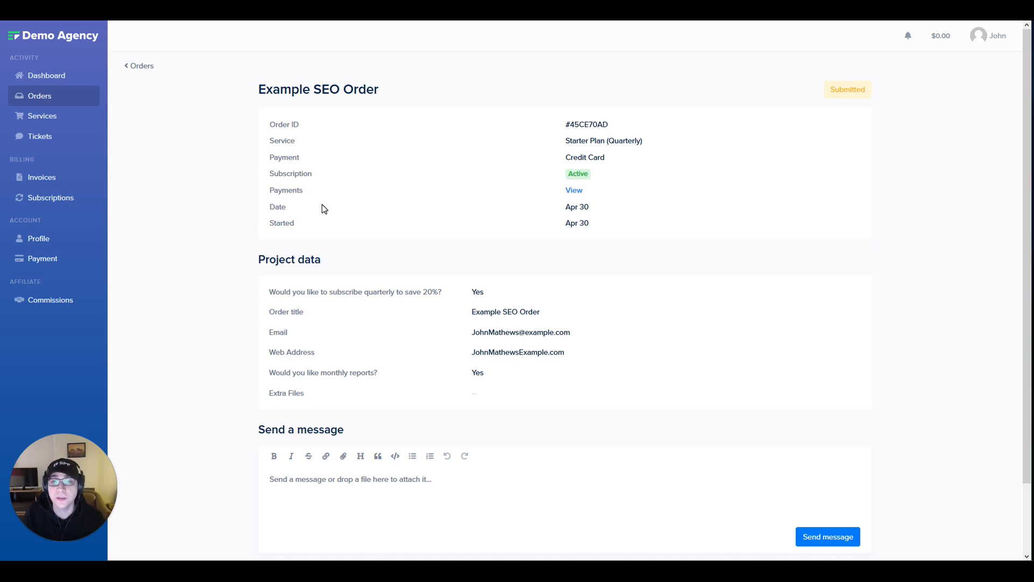
mouse_move(365, 273)
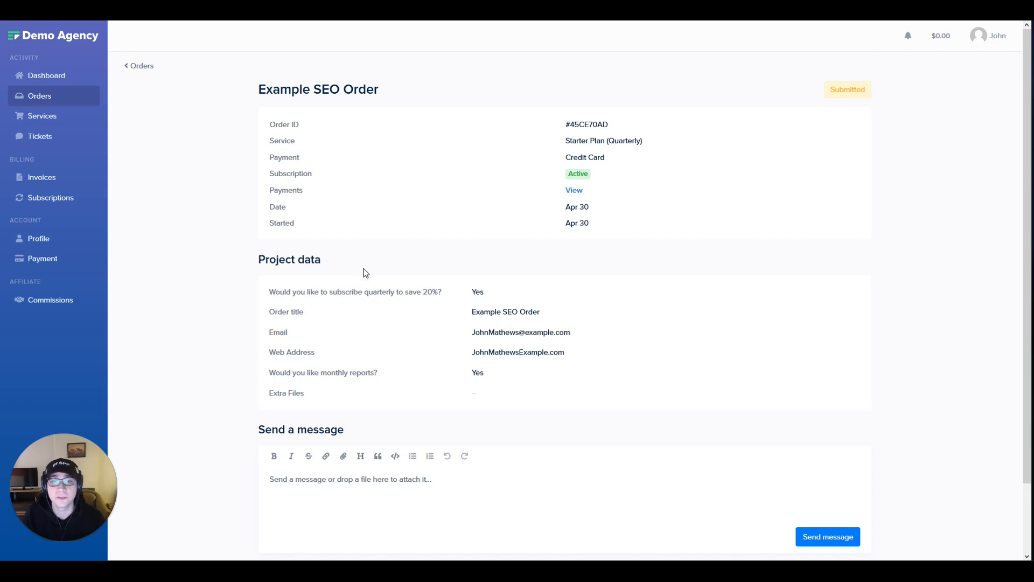
Step: Browse the client's orders, subscriptions and paid invoice PP-199, then view saved payment methods
click(141, 65)
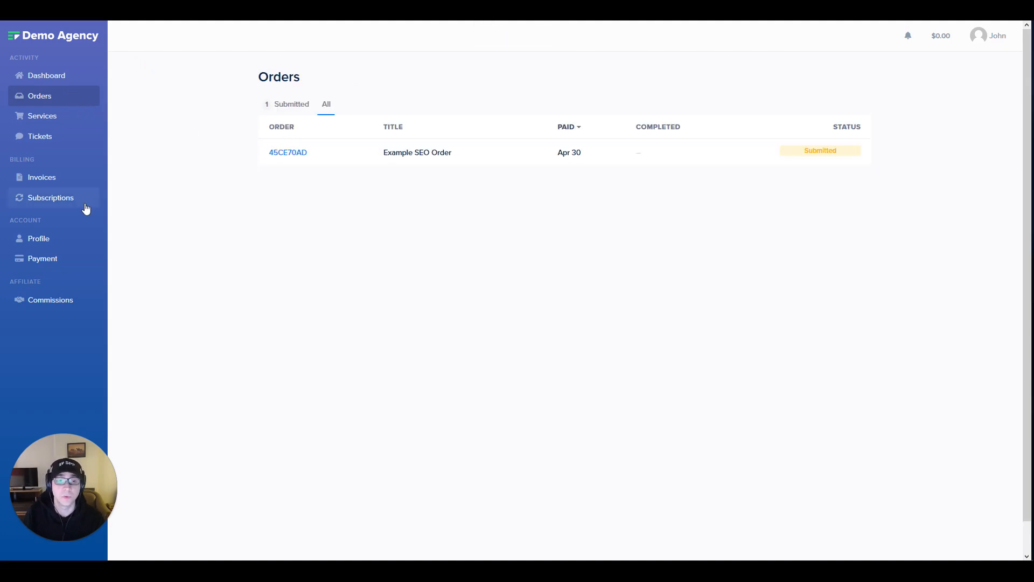
click(50, 198)
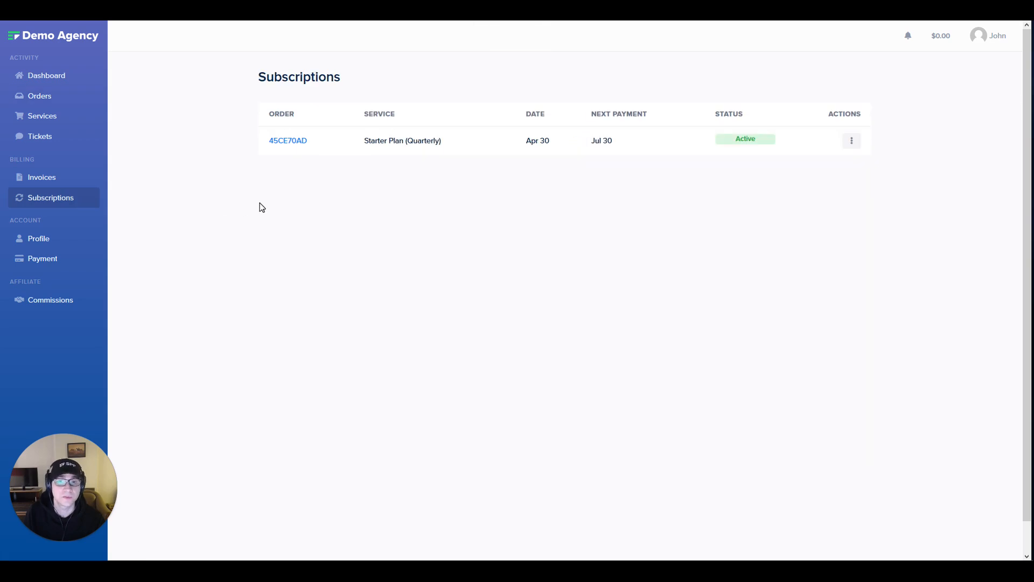
click(41, 176)
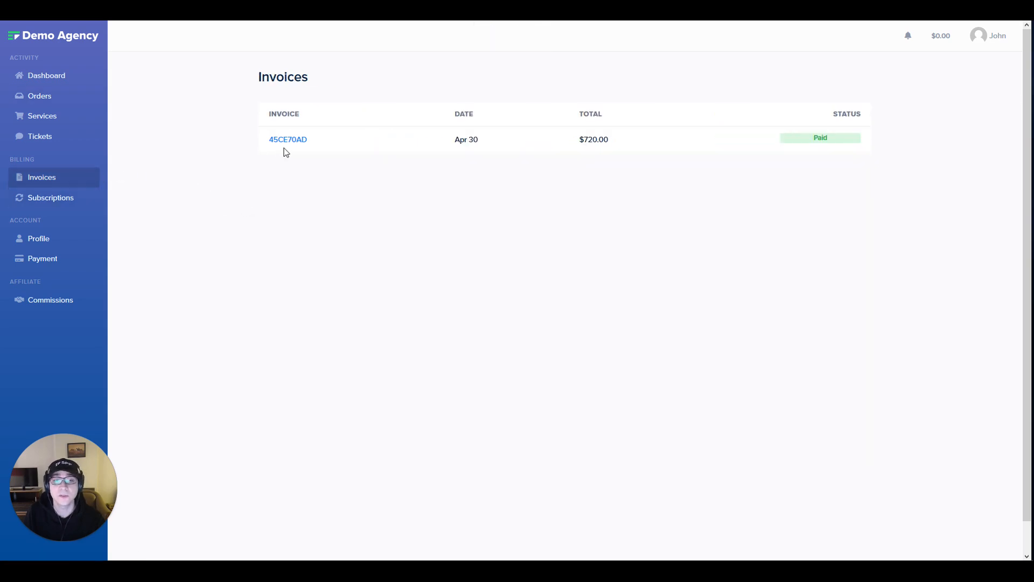
click(288, 139)
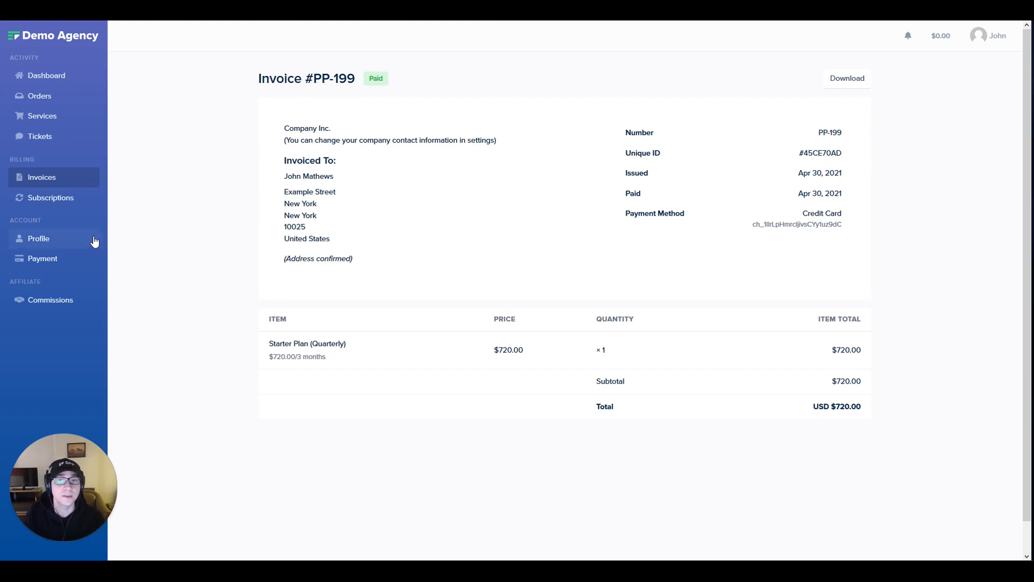
click(42, 258)
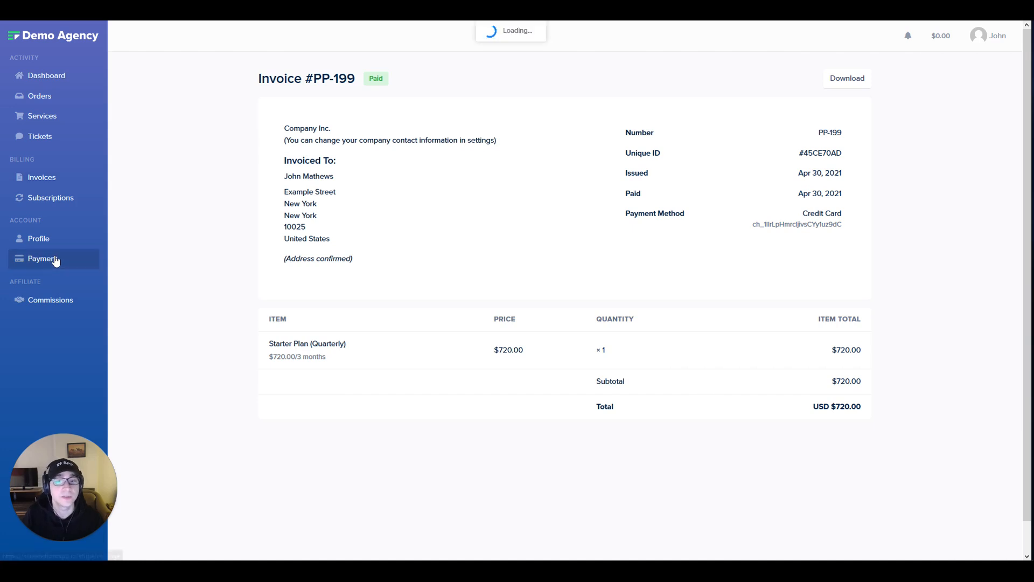
click(42, 258)
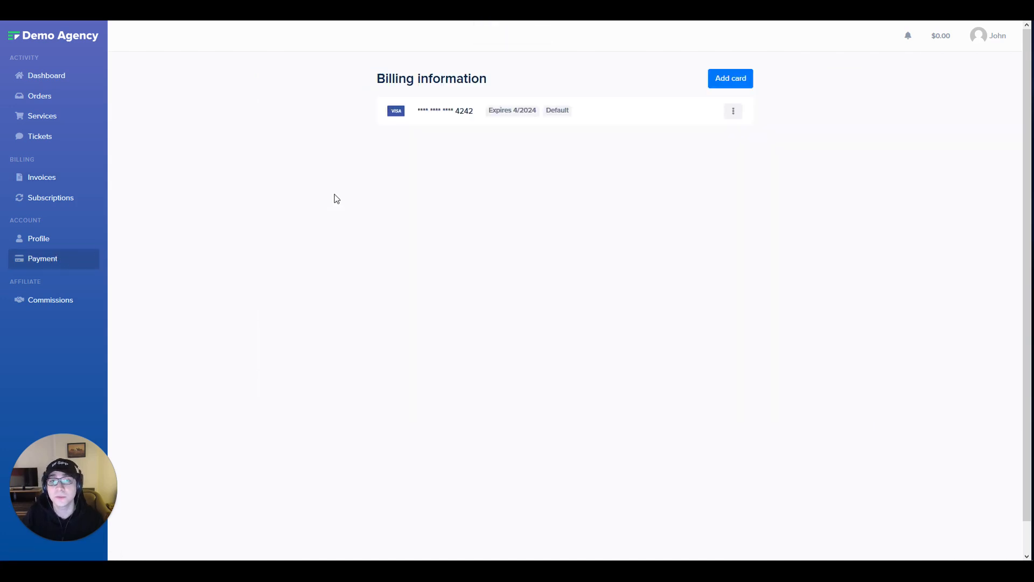
mouse_move(293, 128)
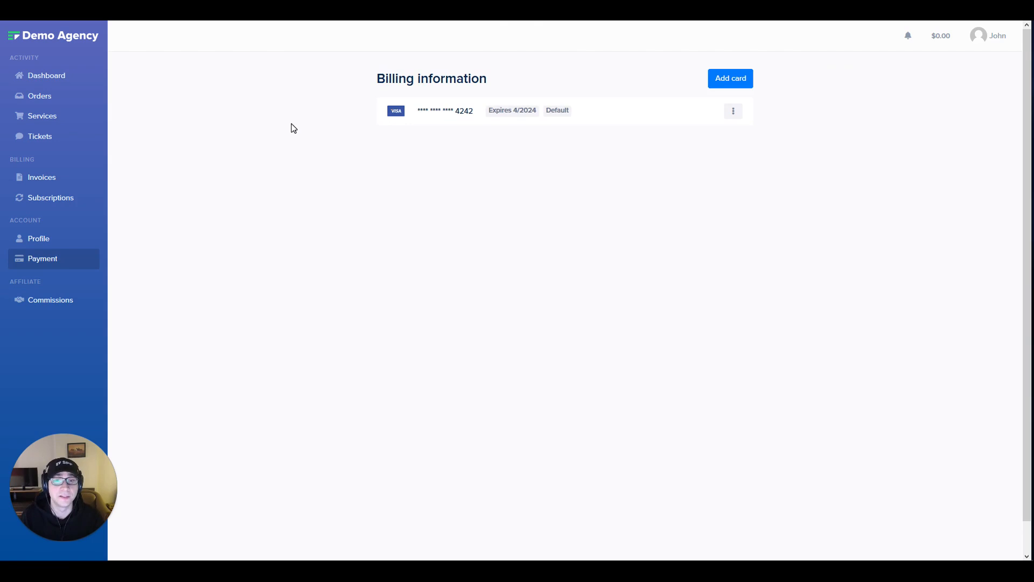
mouse_move(135, 130)
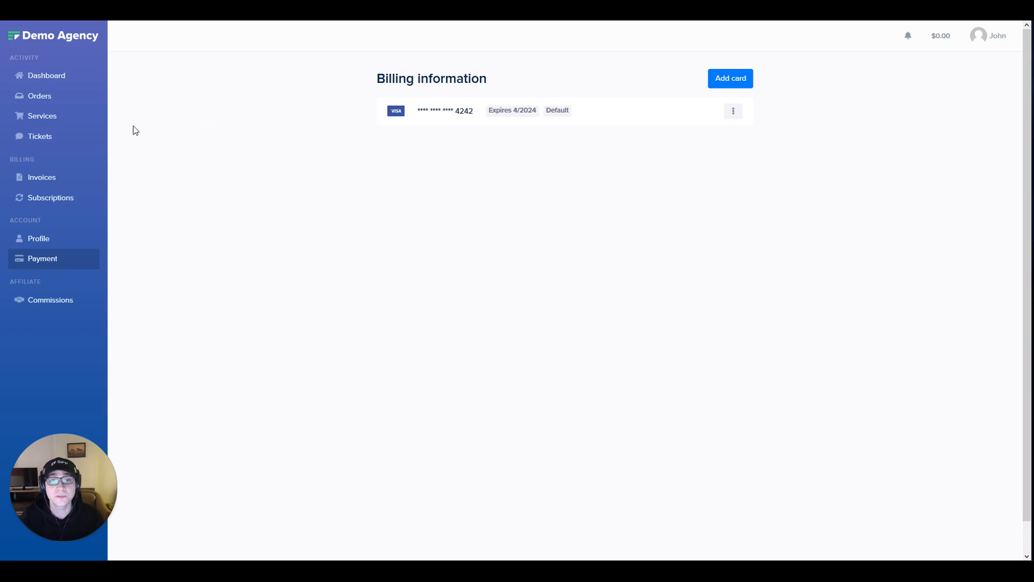
mouse_move(42, 115)
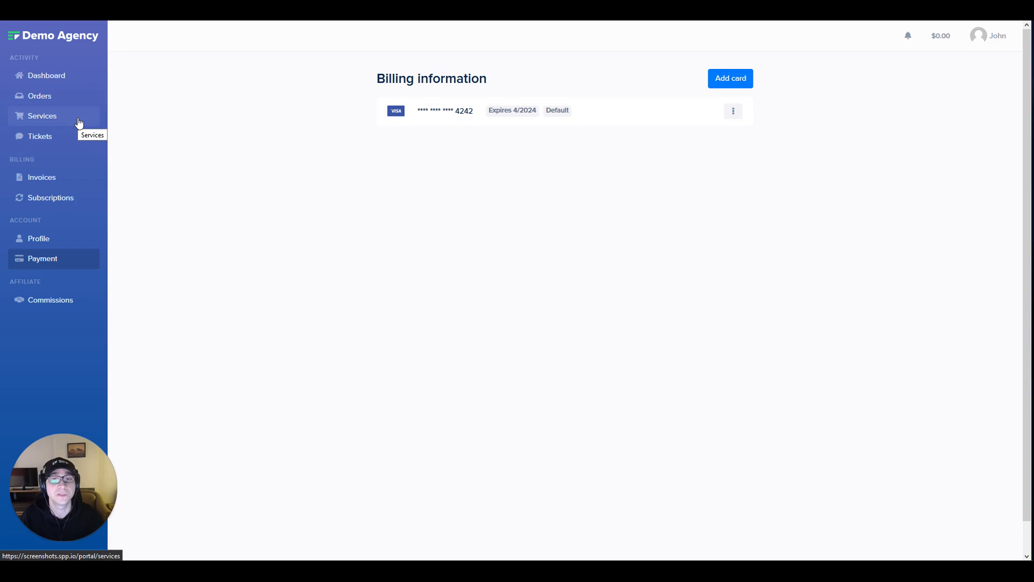
mouse_move(330, 239)
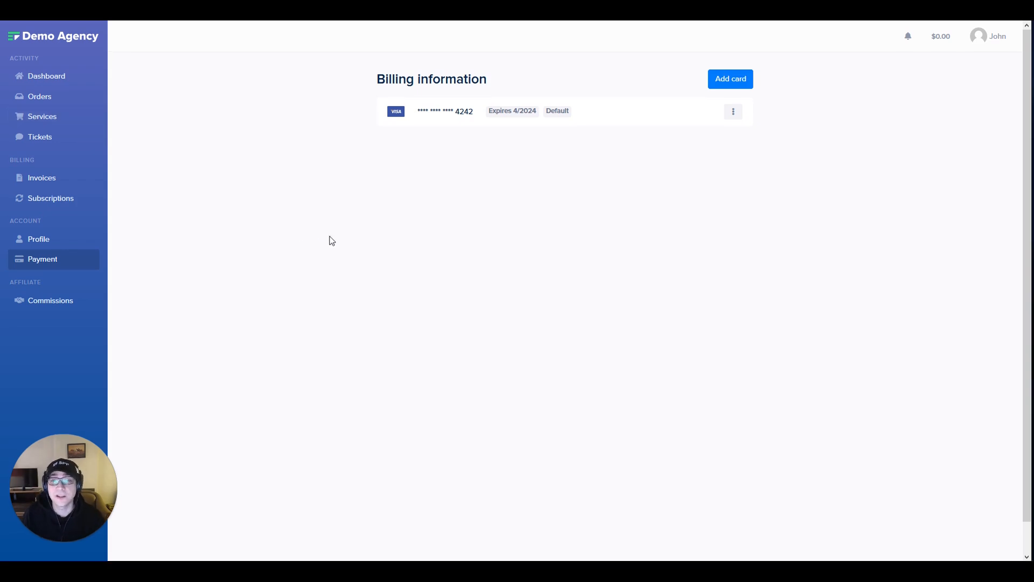
mouse_move(991, 70)
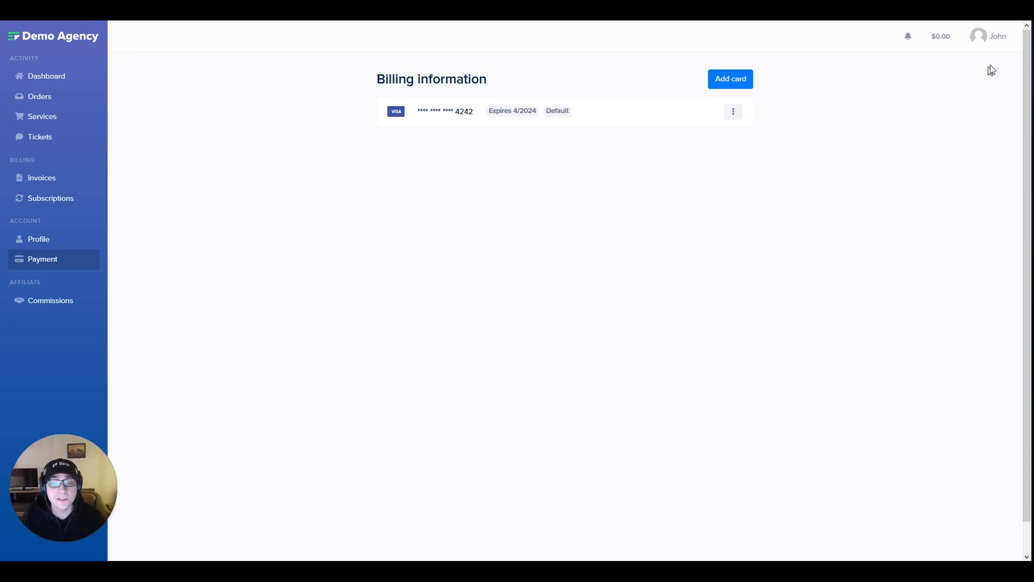
Step: From the admin Dashboard, go to Services and open the Recurring SEO Services folder
click(46, 76)
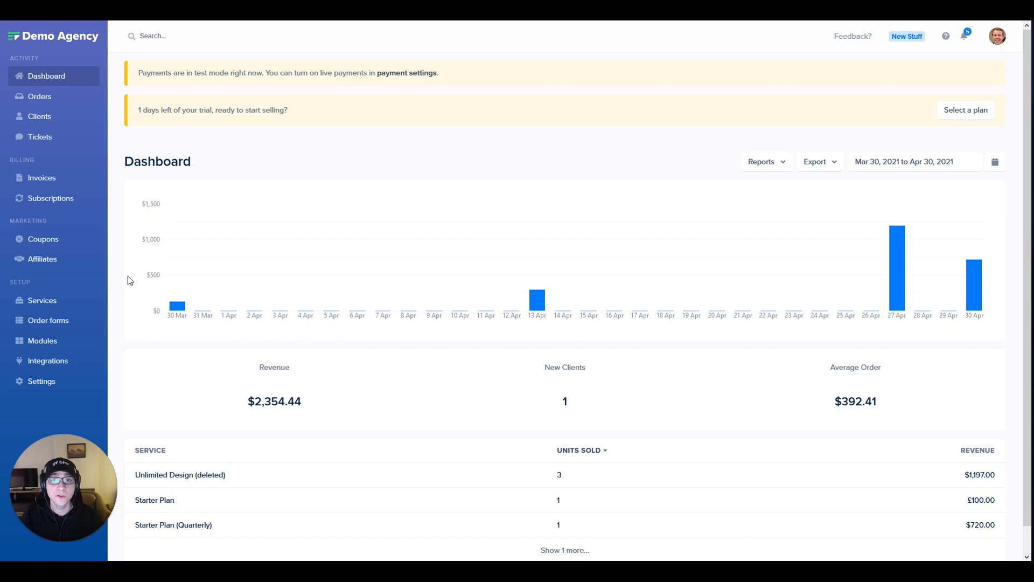
click(42, 300)
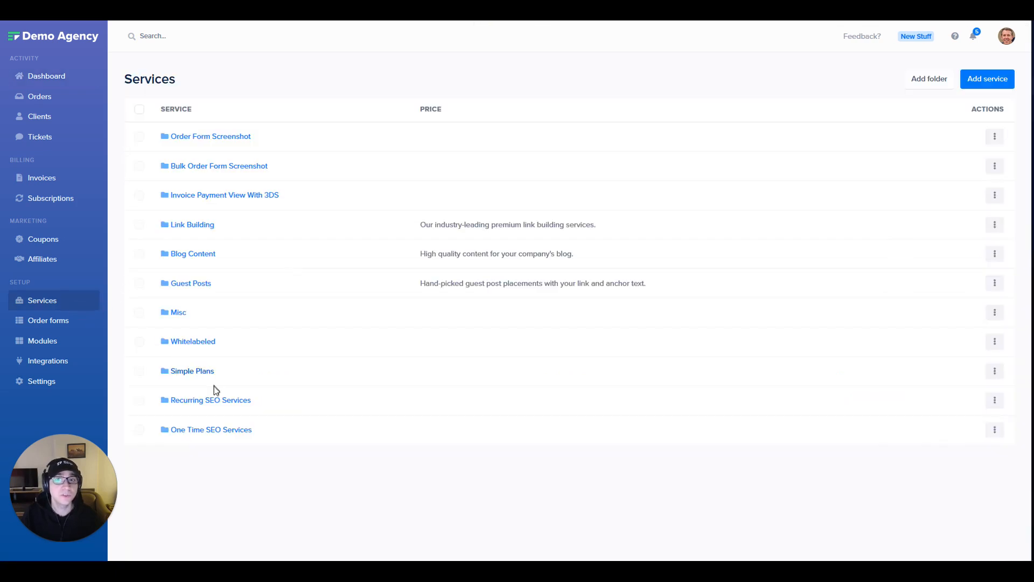
mouse_move(249, 444)
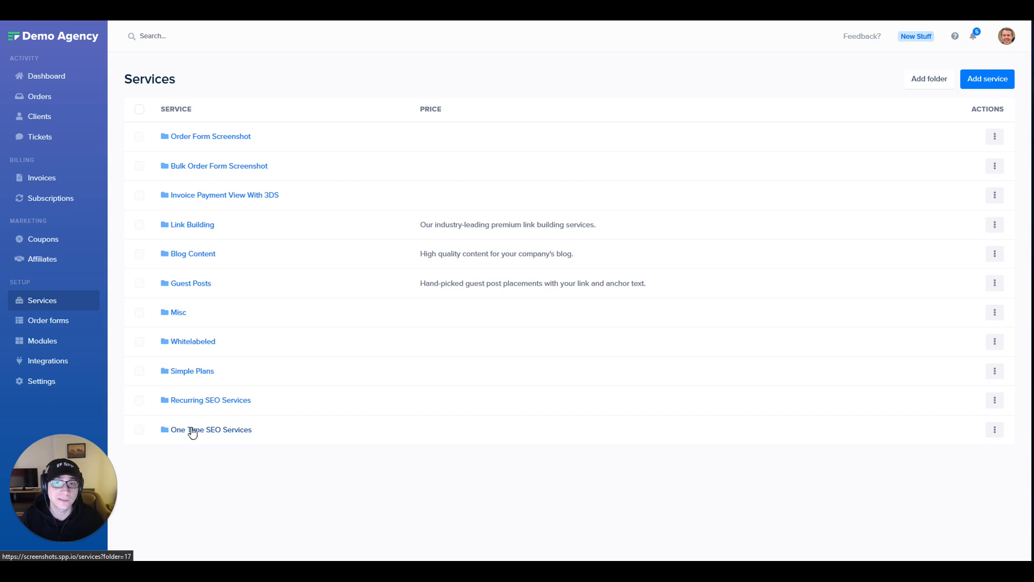
click(211, 400)
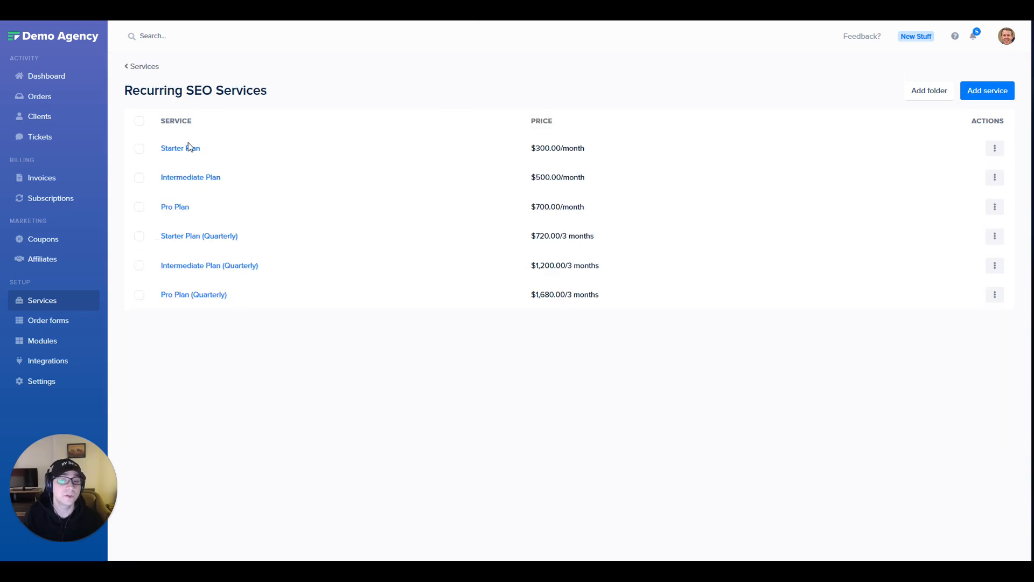
Step: Review the Starter Plan's $300 monthly pricing and renewal settings, then its intake form
click(180, 148)
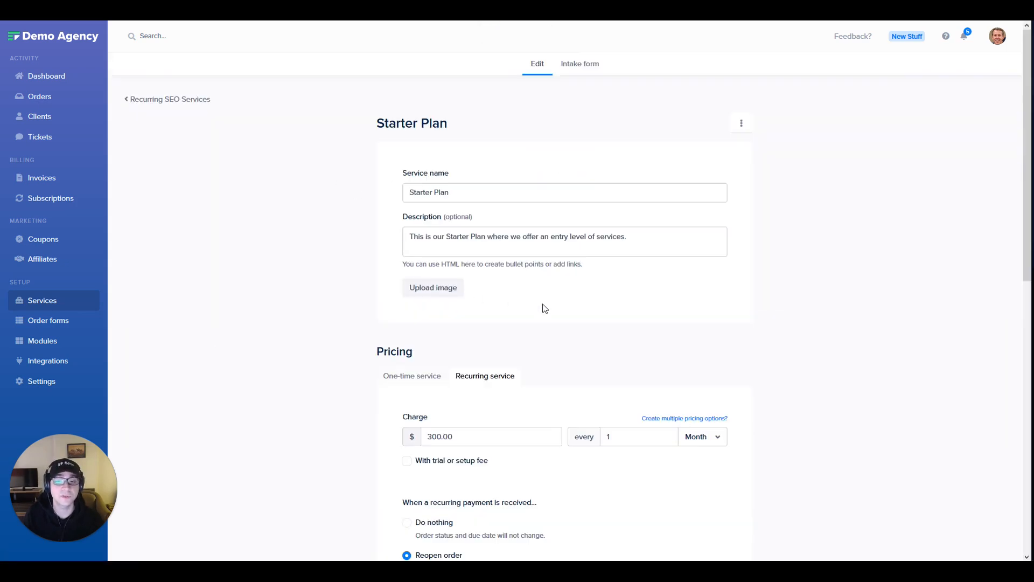
scroll(down, 3)
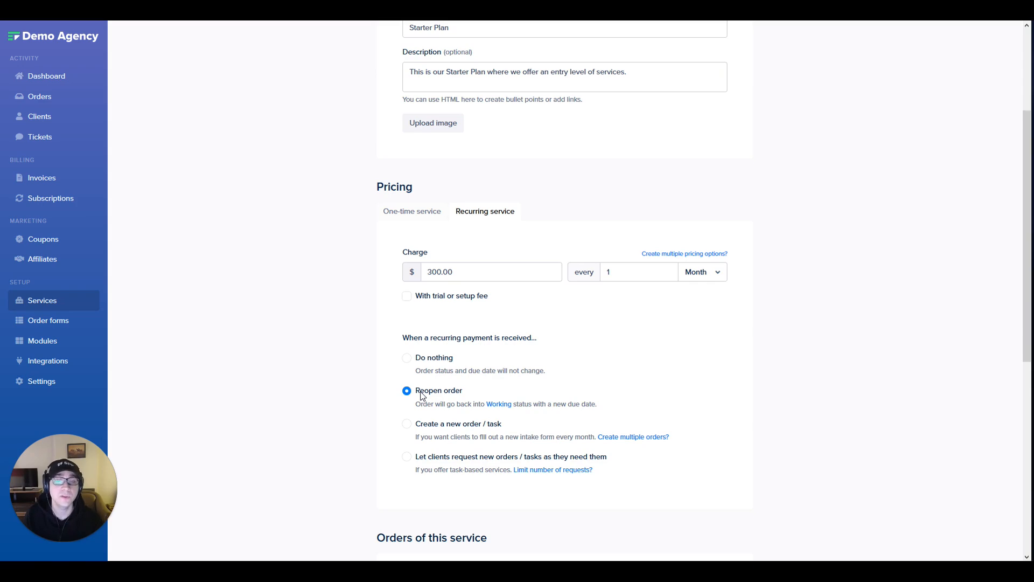
mouse_move(442, 396)
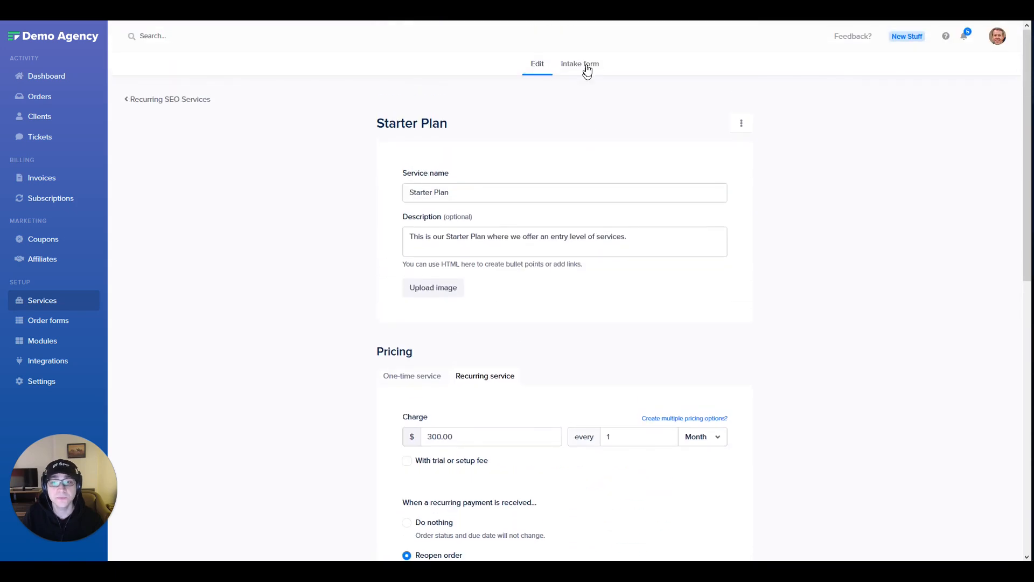
click(579, 64)
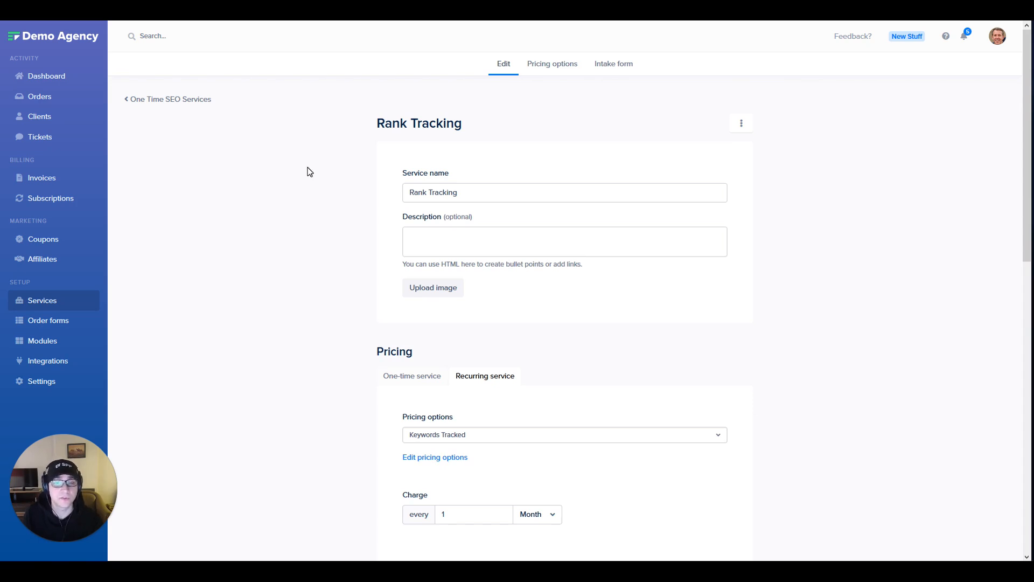
Step: Check Rank Tracking's Keywords Tracked pricing options, its empty intake form, and parent plan settings
click(435, 456)
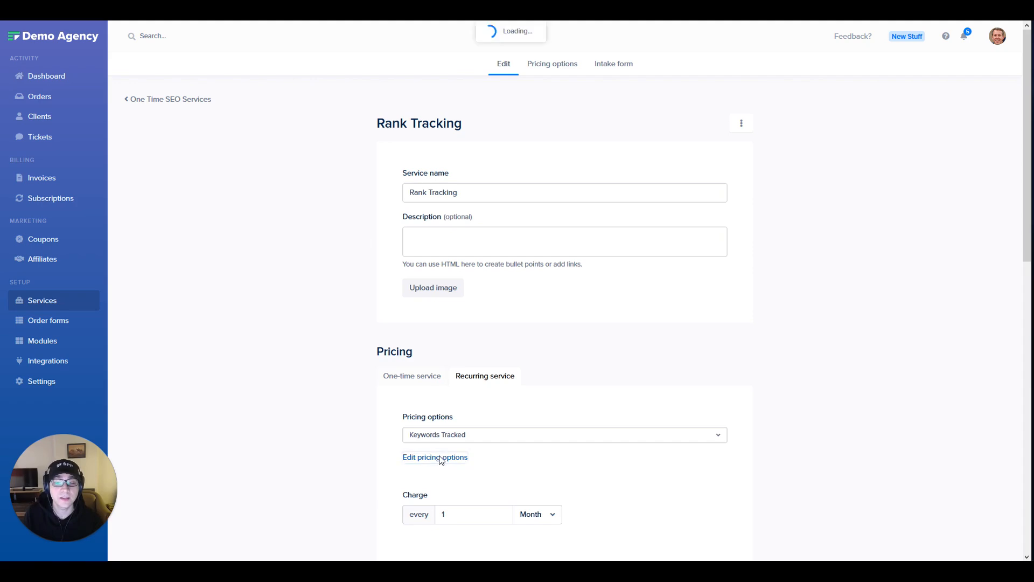
click(435, 456)
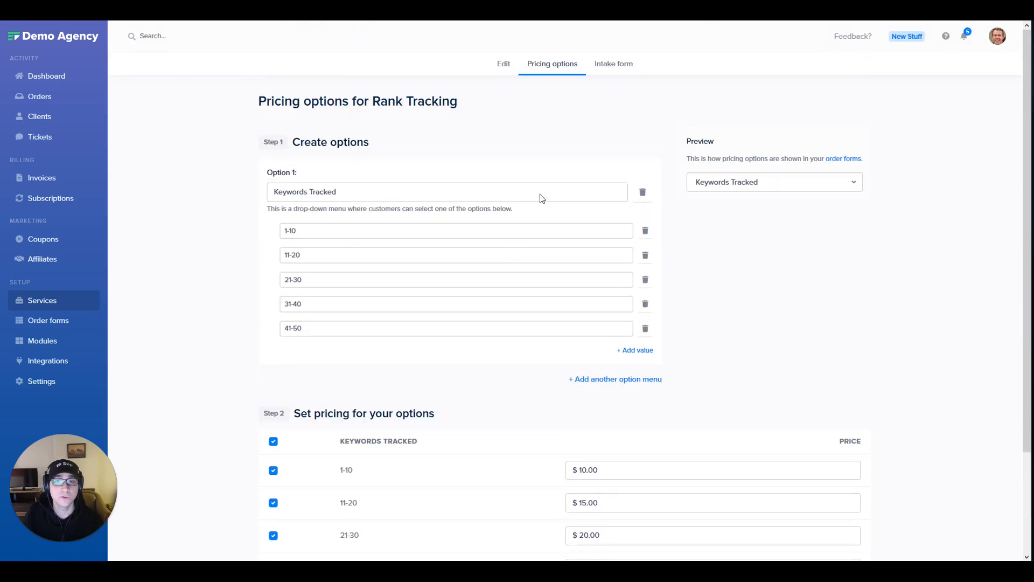
click(618, 63)
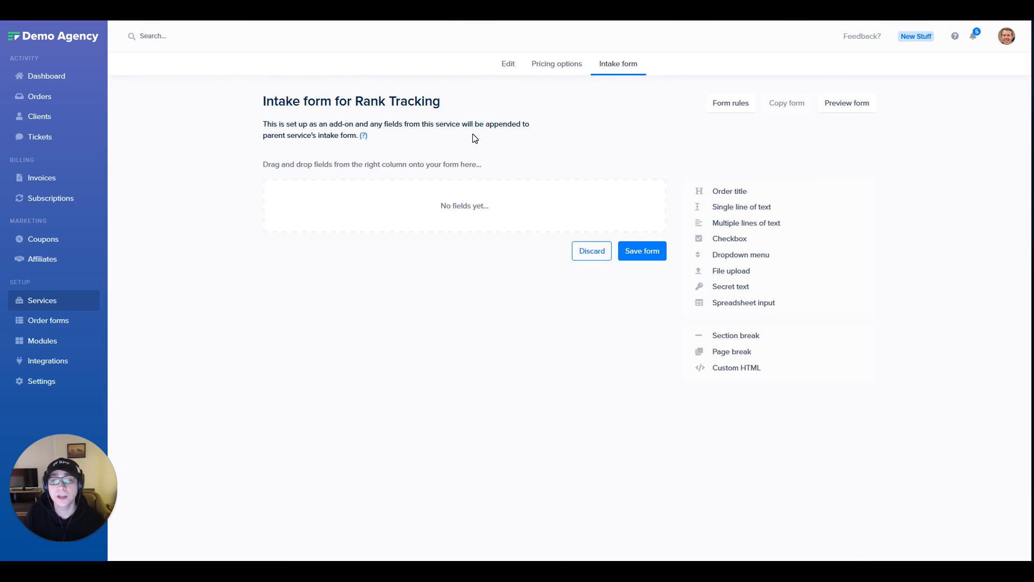
mouse_move(714, 190)
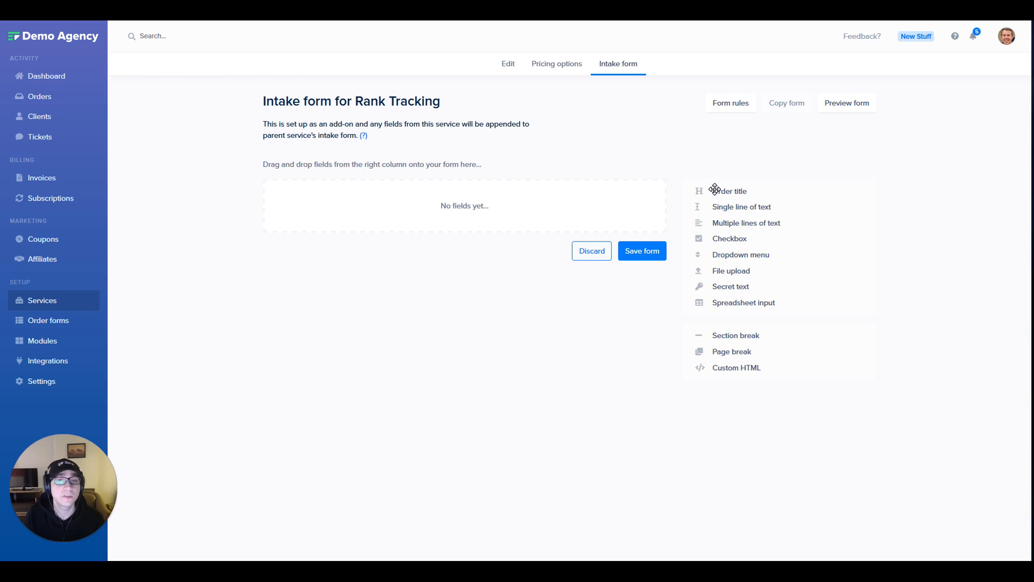
mouse_move(544, 152)
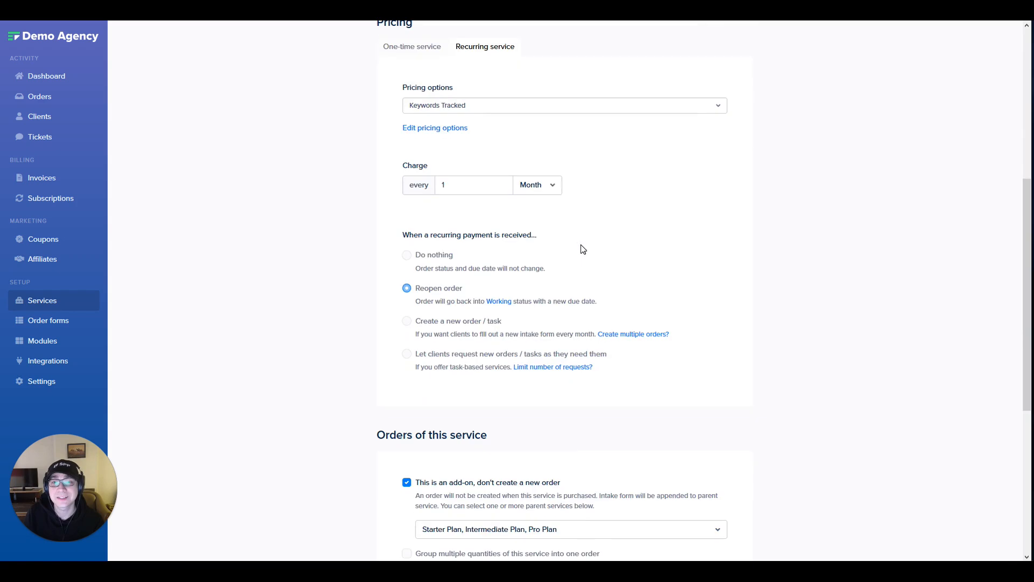
scroll(down, 3)
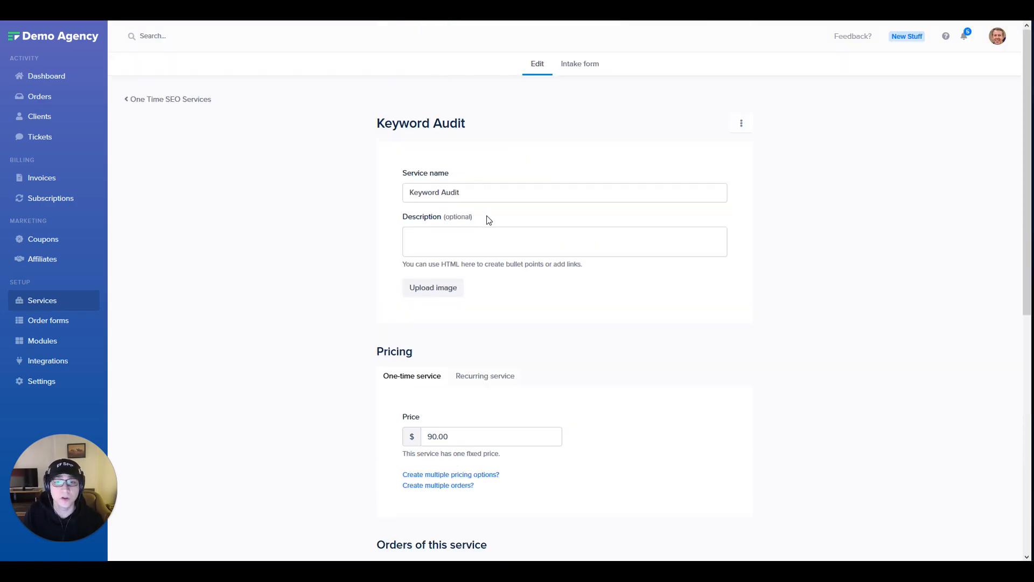
Step: Scroll through Keyword Audit's $90 one-time pricing and automatic team-member assignment settings
scroll(down, 3)
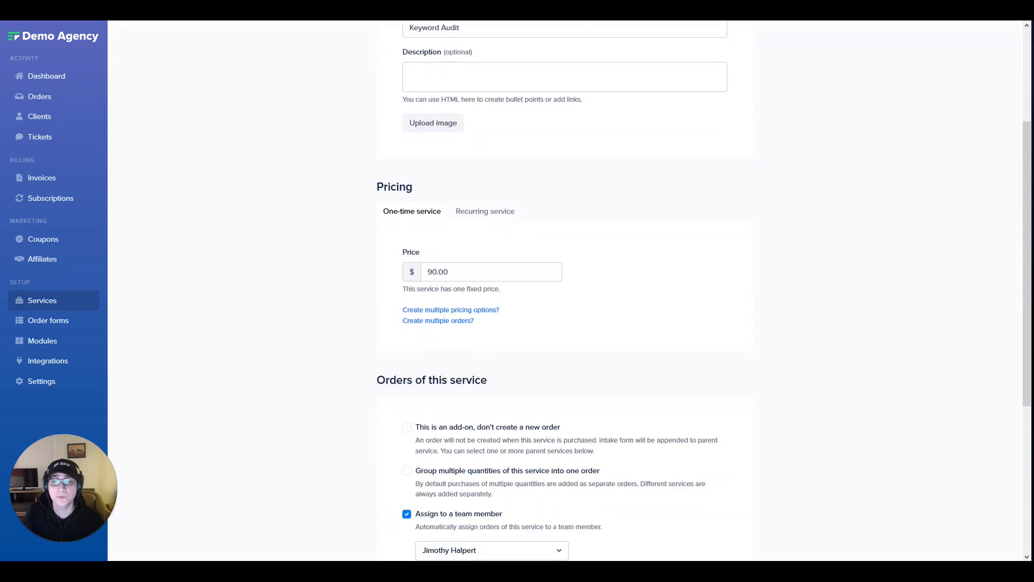
scroll(down, 3)
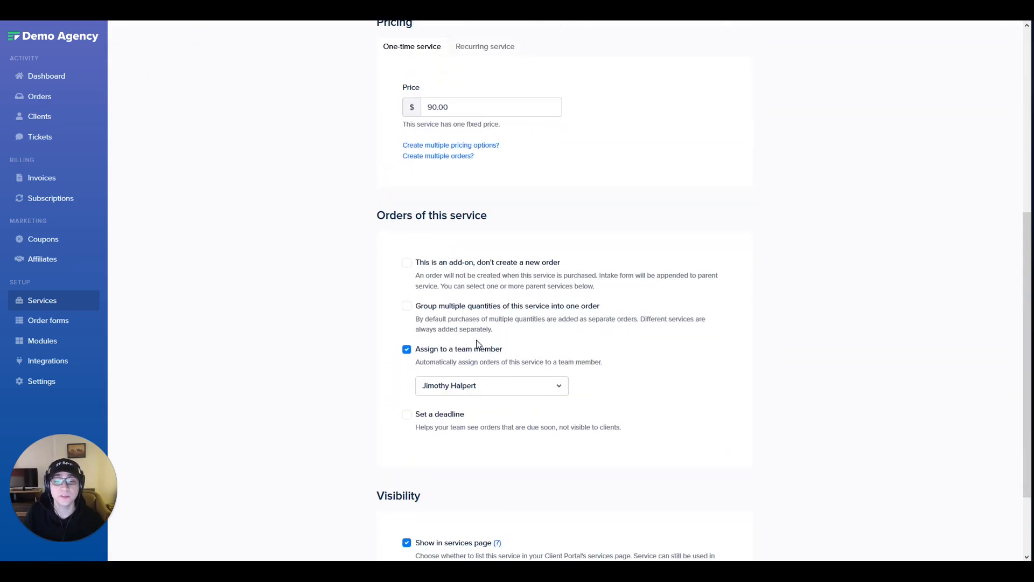
mouse_move(478, 353)
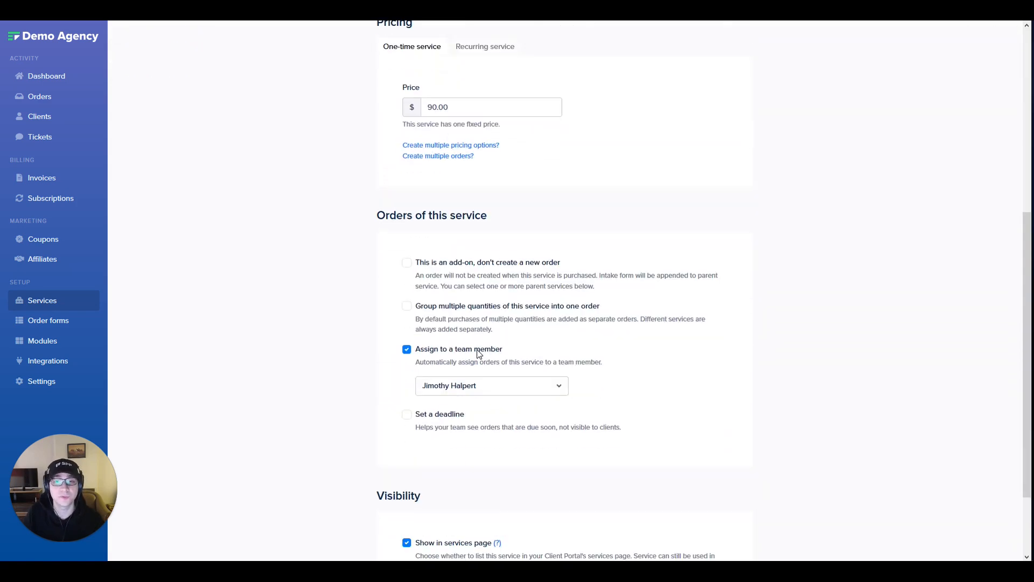
scroll(down, 3)
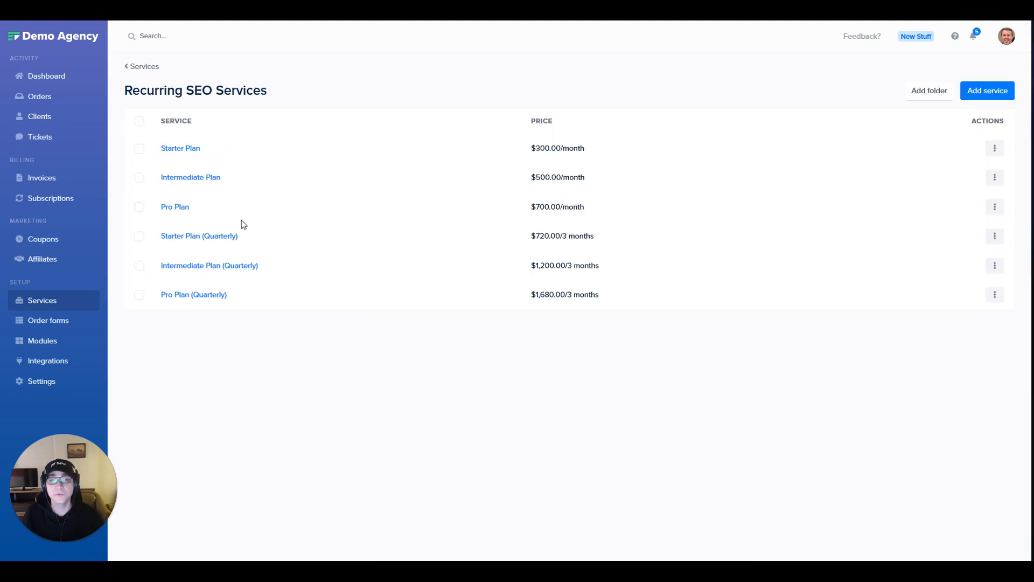
mouse_move(280, 273)
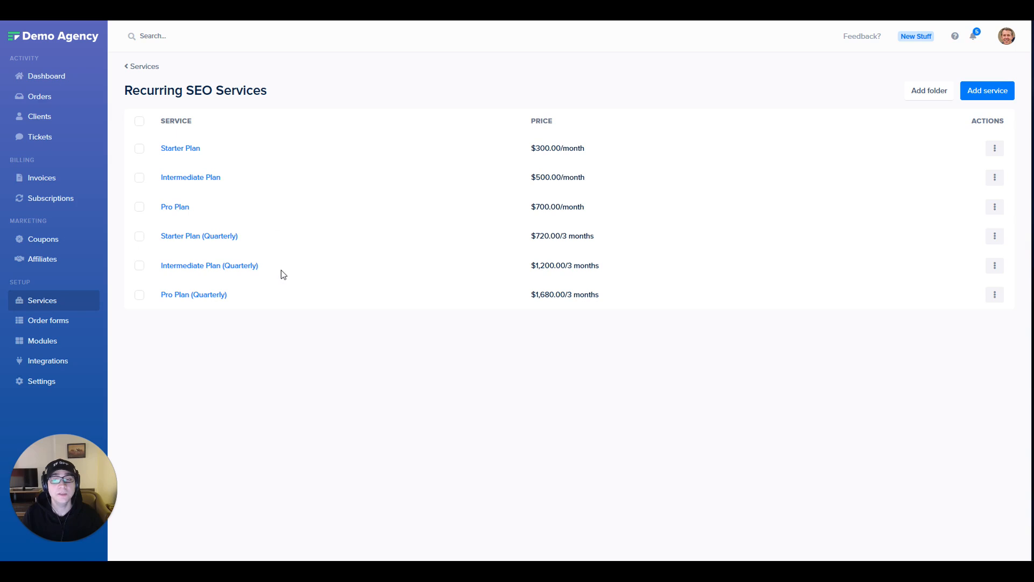
mouse_move(350, 265)
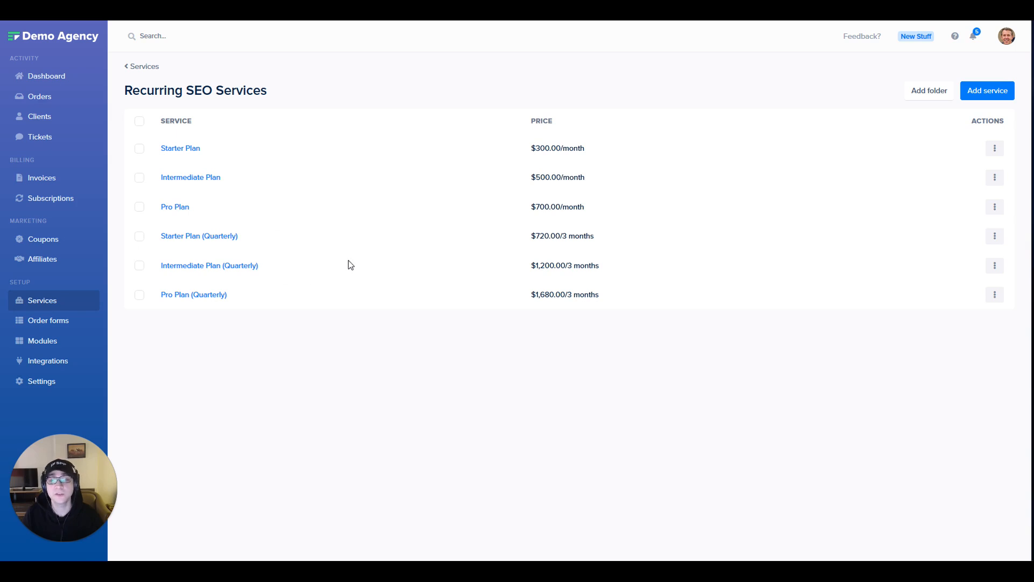
mouse_move(477, 303)
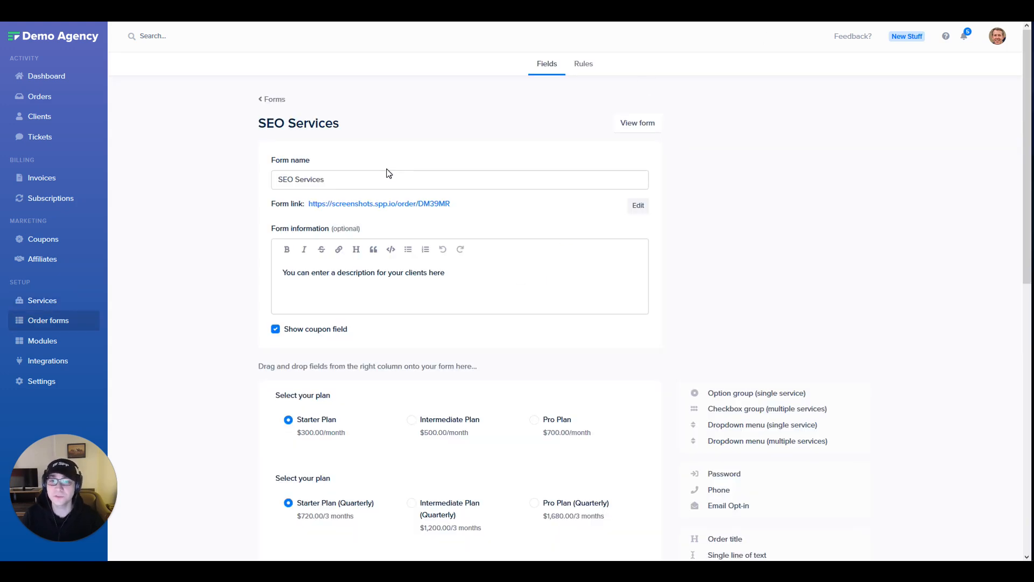
scroll(down, 3)
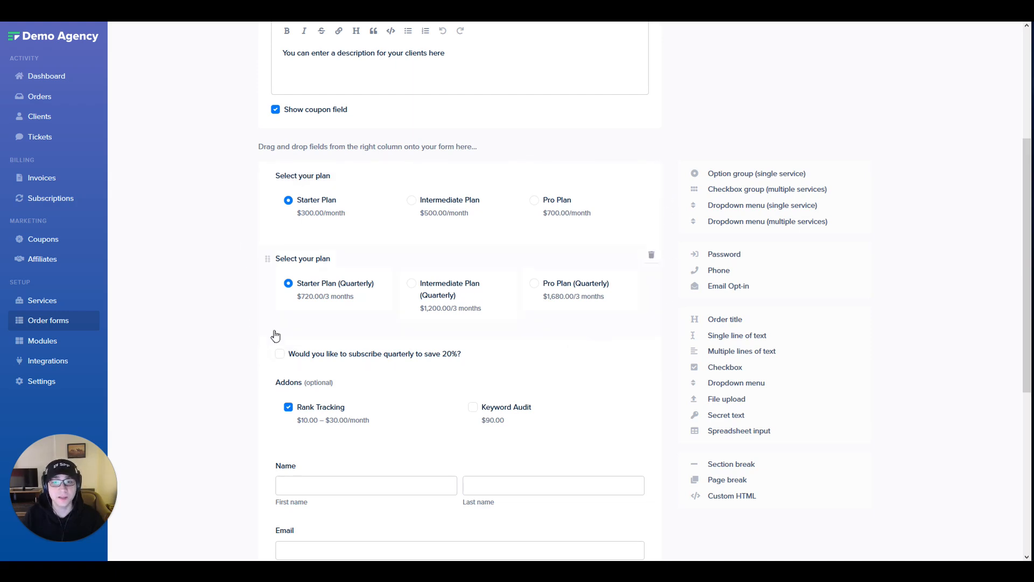
mouse_move(245, 384)
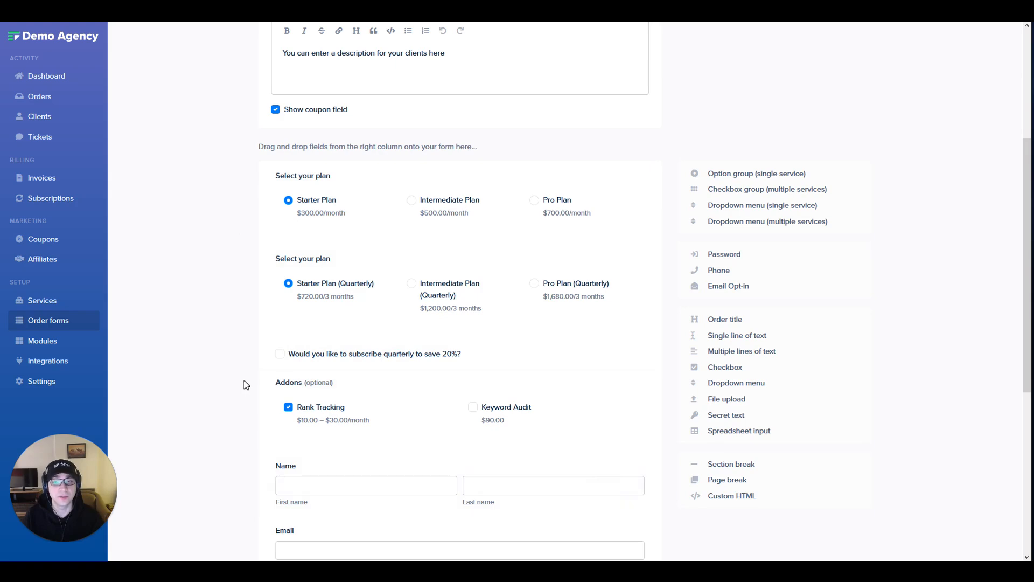
mouse_move(653, 370)
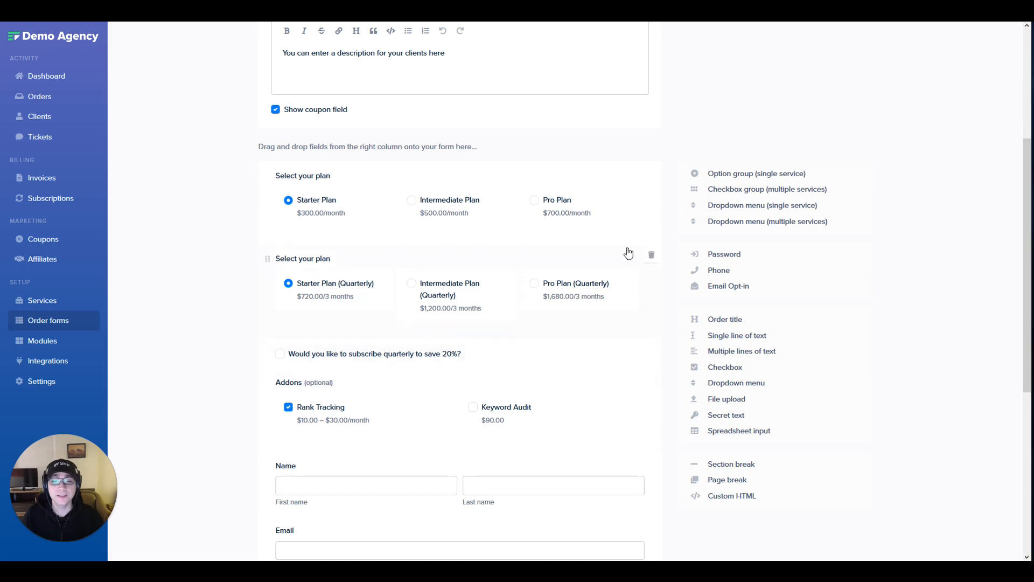
mouse_move(269, 278)
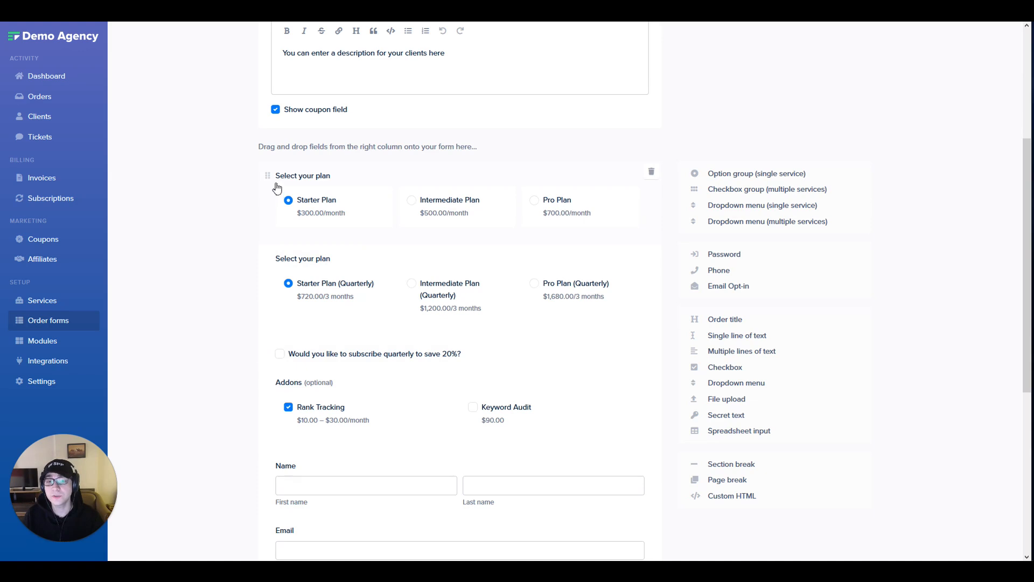
mouse_move(665, 239)
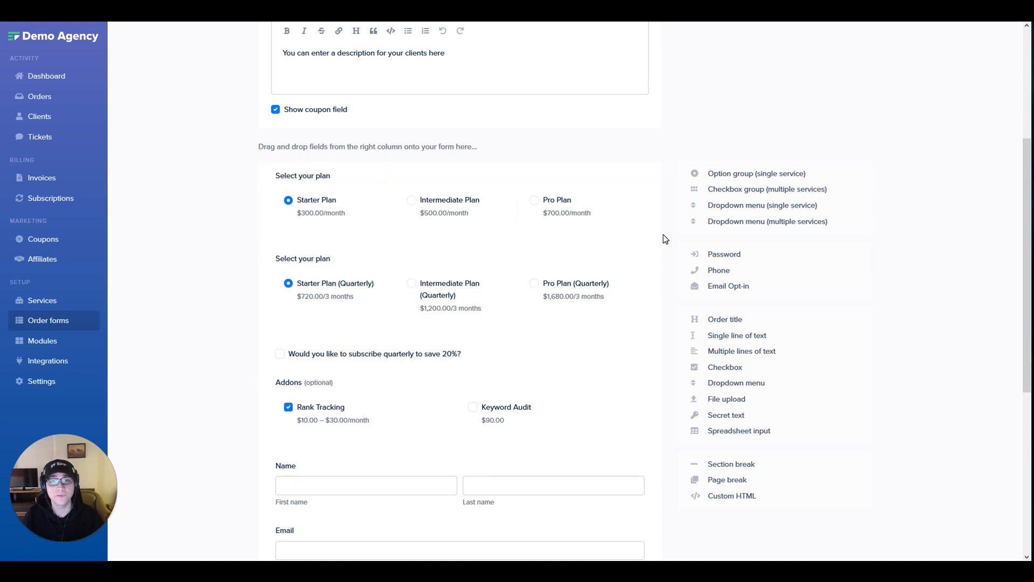
scroll(down, 3)
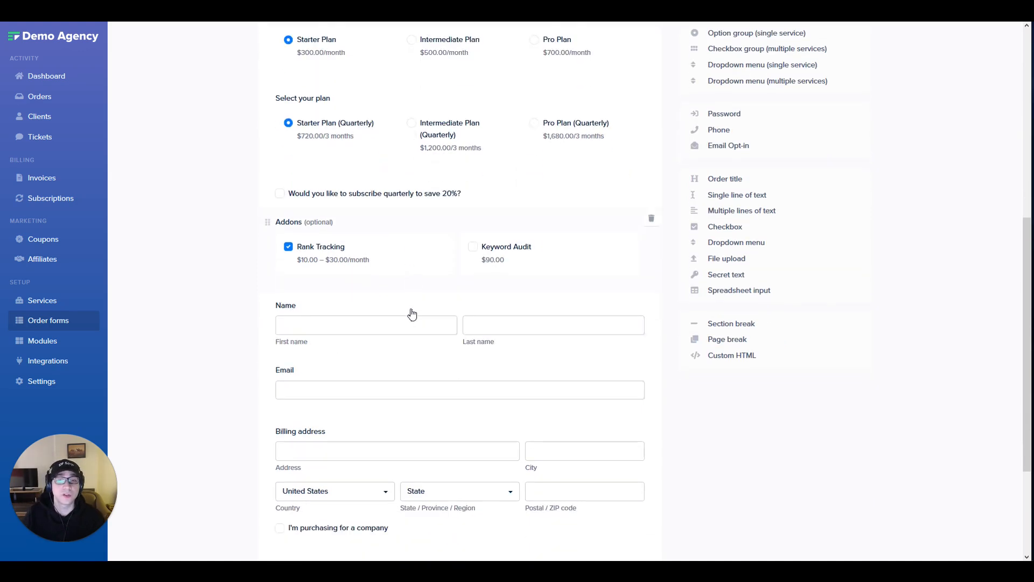
scroll(down, 3)
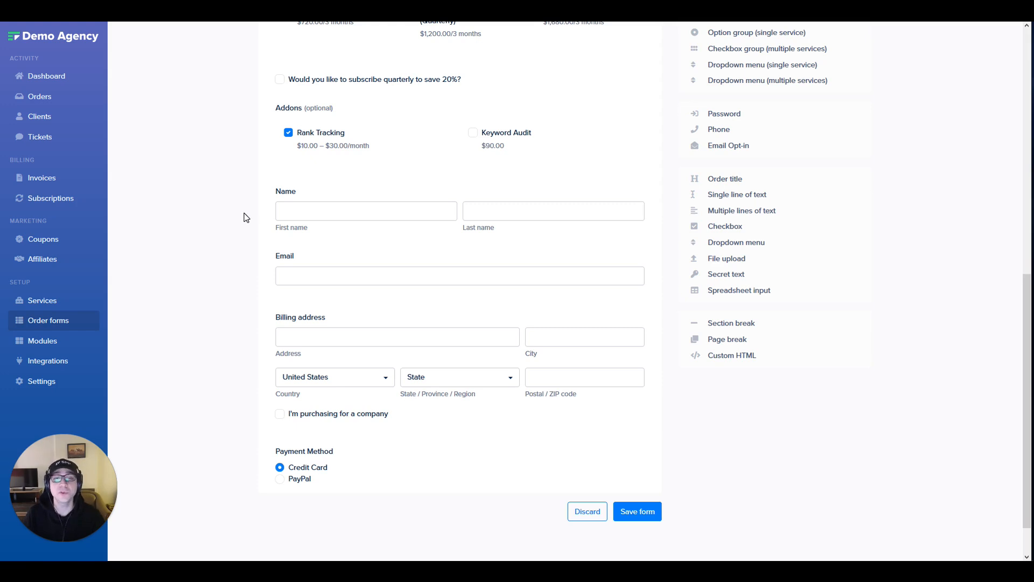
mouse_move(673, 367)
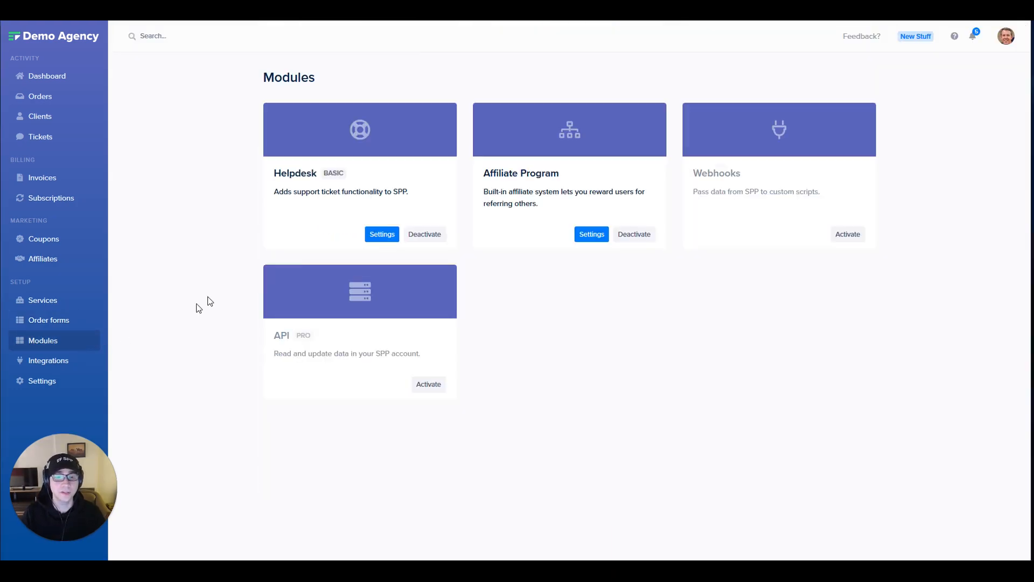
Step: In Helpdesk Settings, view the Quote Request Form's public share links and embed code
click(382, 233)
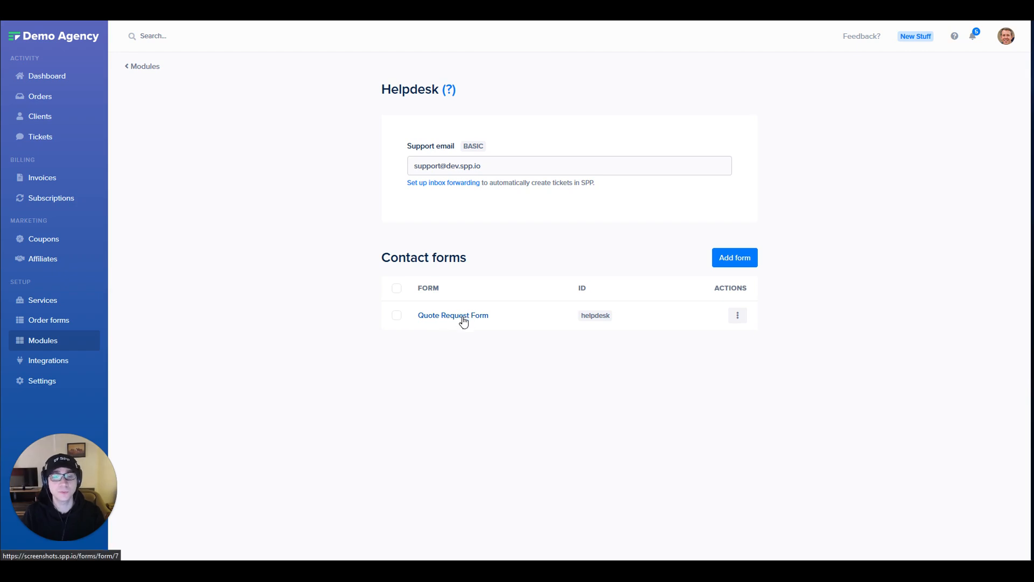
click(452, 315)
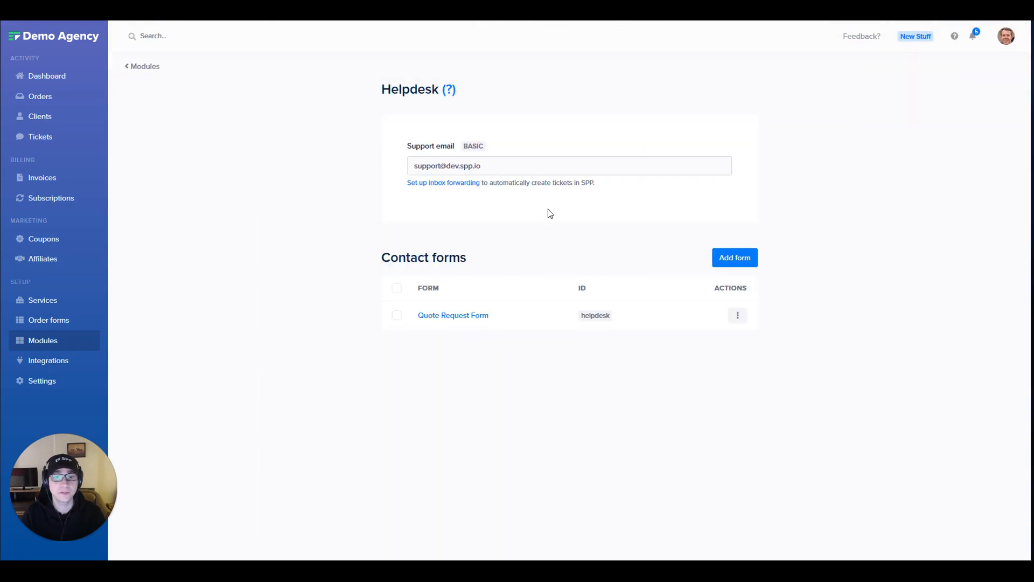
click(453, 315)
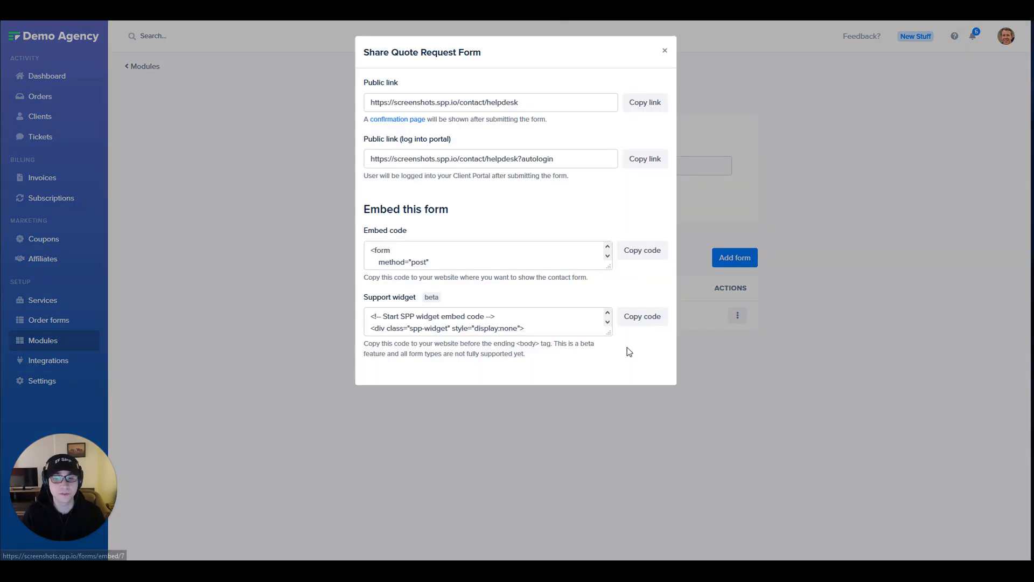
mouse_move(266, 239)
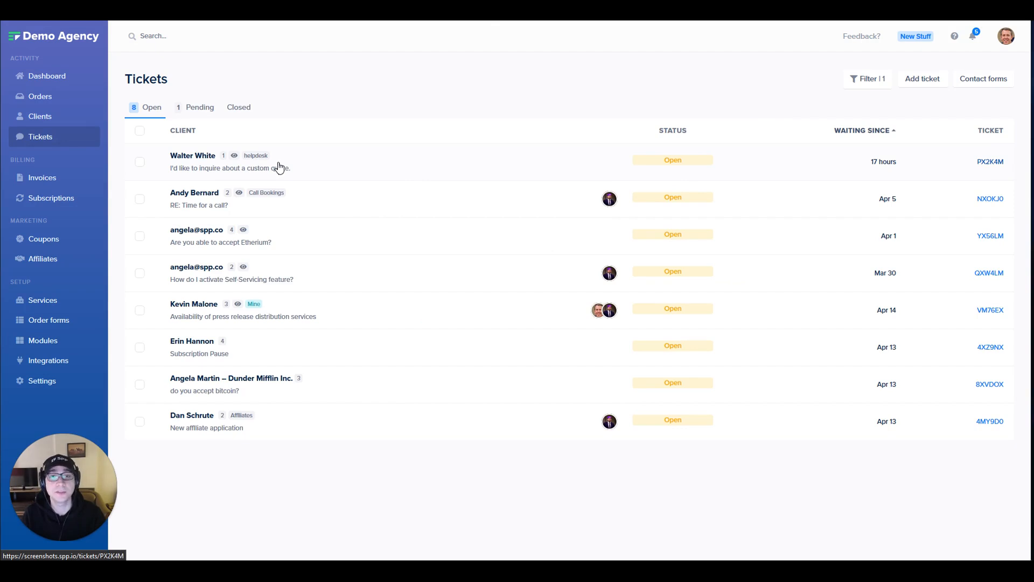
click(229, 168)
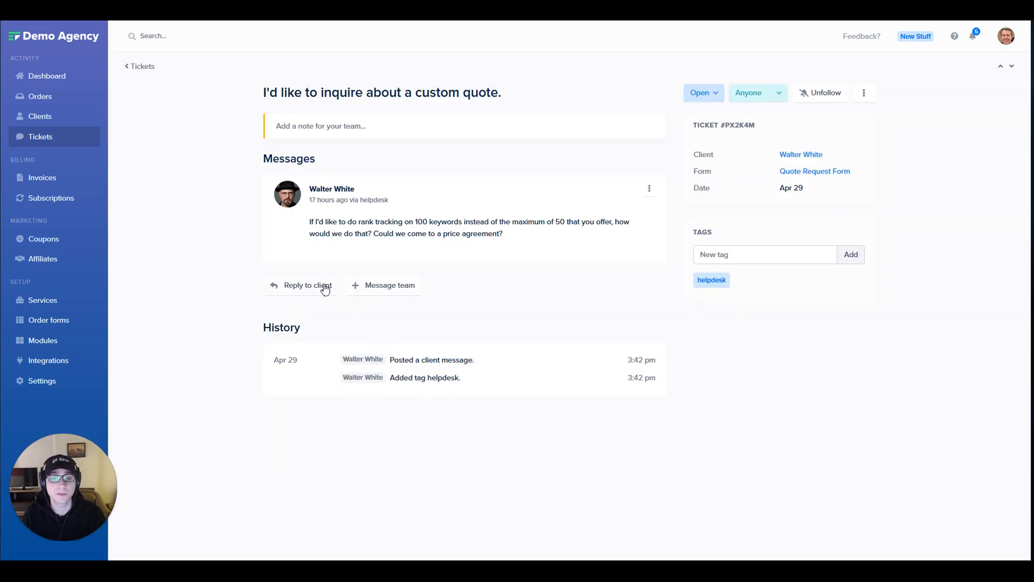
mouse_move(582, 258)
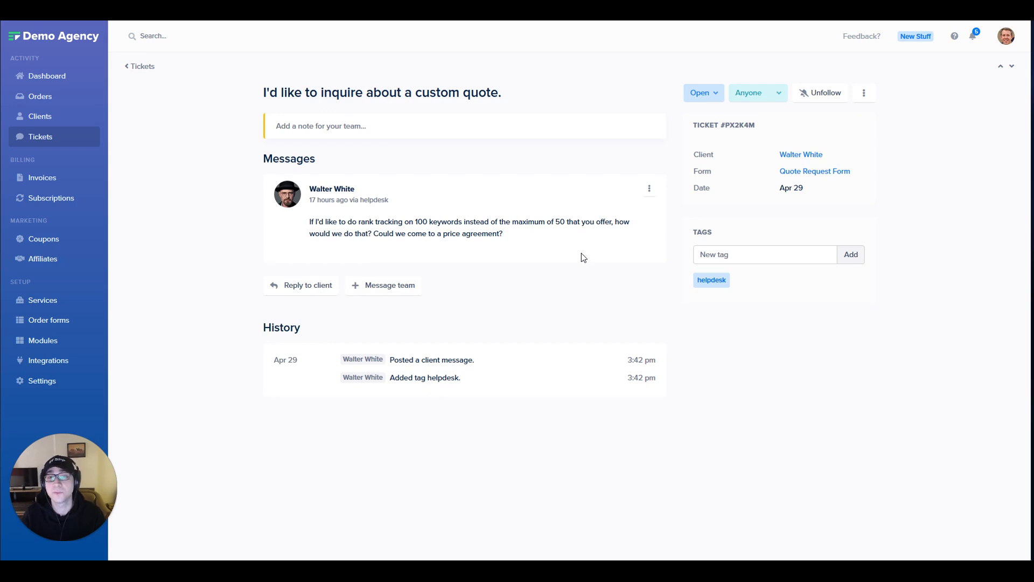
mouse_move(814, 129)
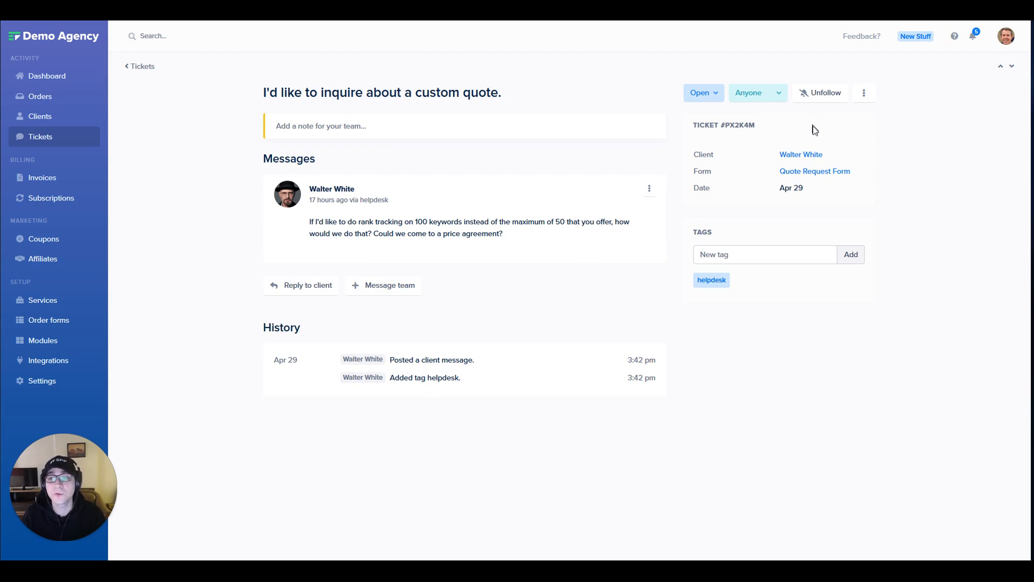
click(801, 155)
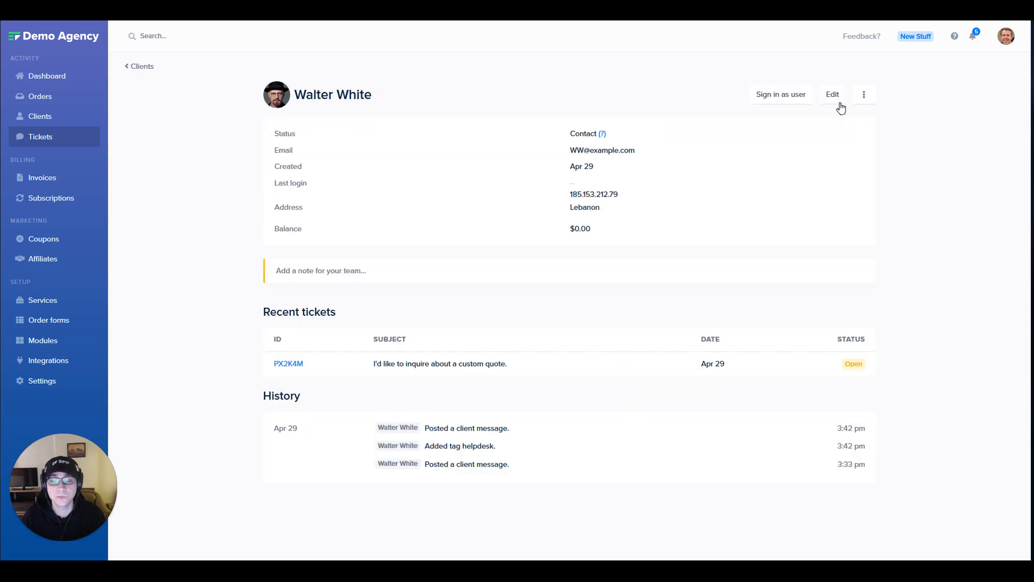
click(864, 94)
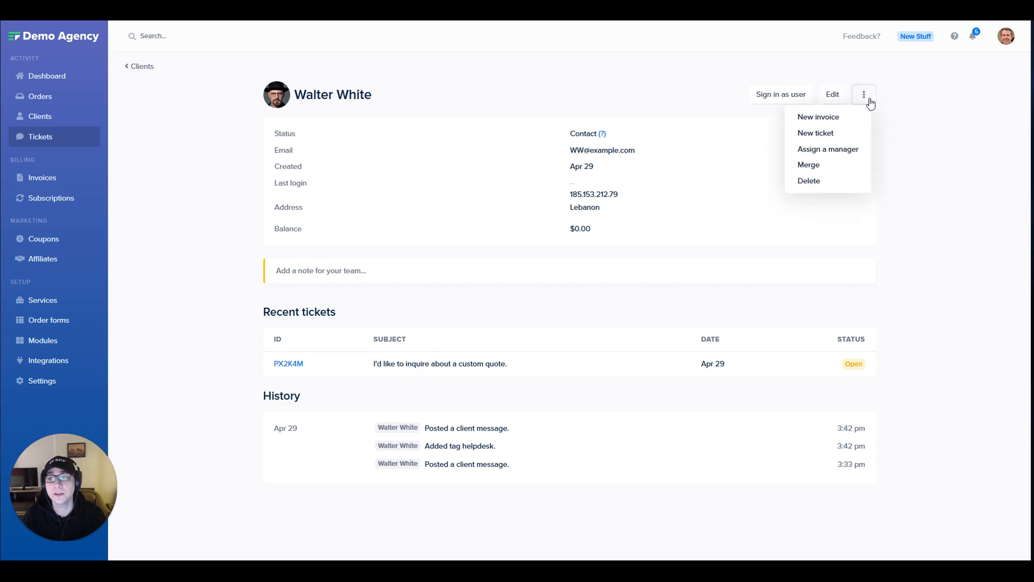
click(817, 117)
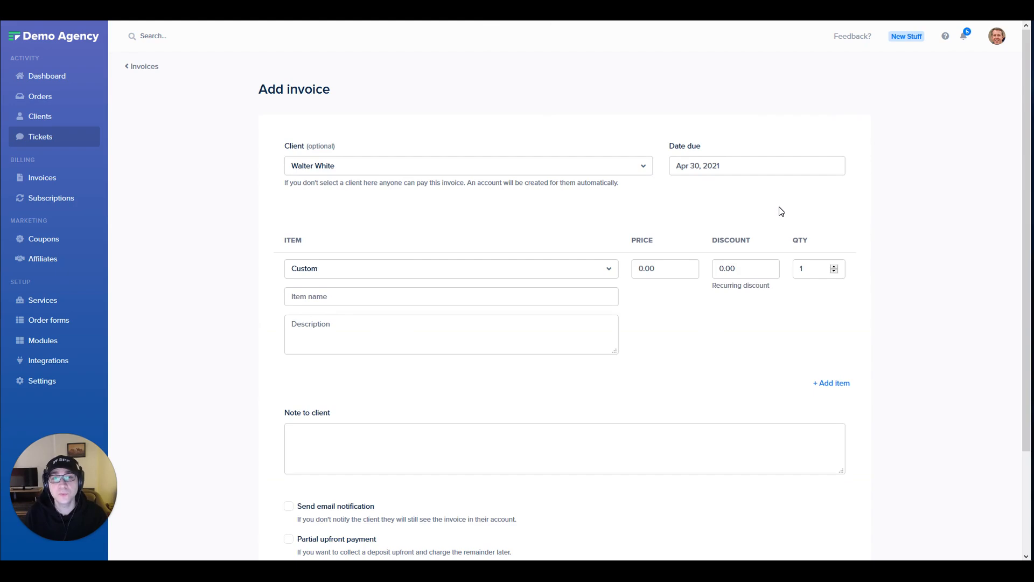
Step: Create invoice PP-200 for Walter White: Pro Plan (Quarterly) at a custom $1,900 price
click(450, 269)
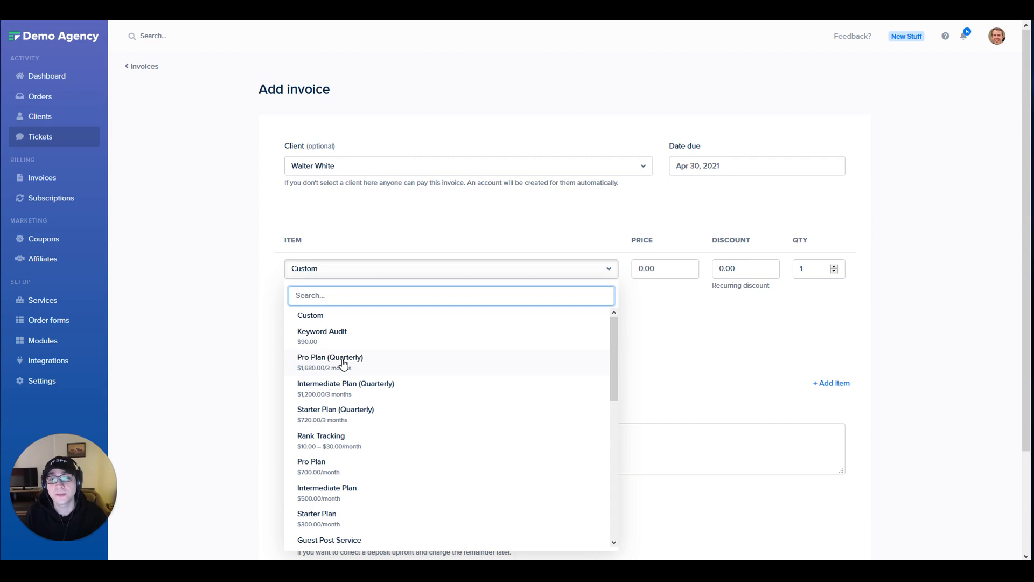
click(330, 361)
text(1900)
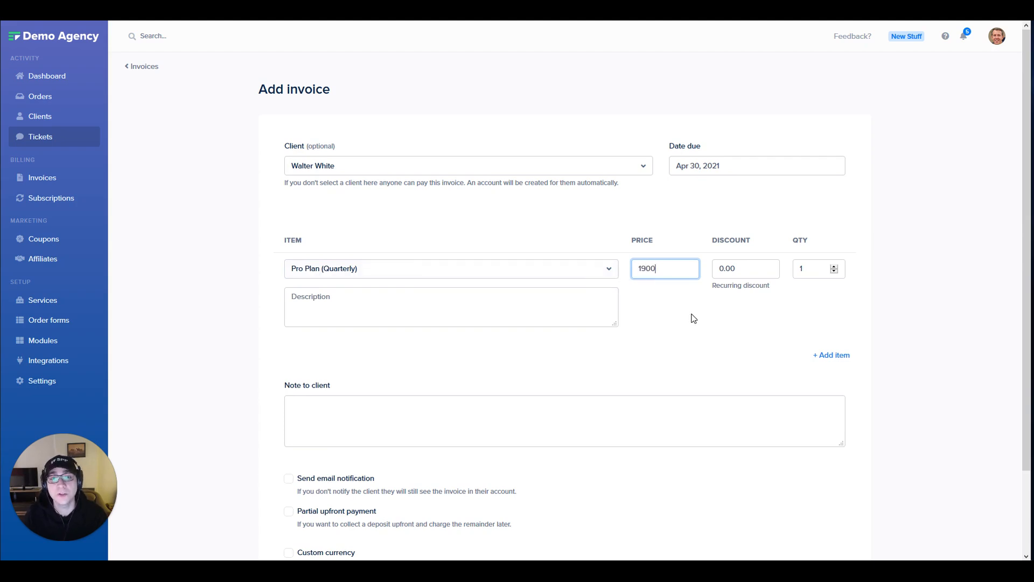
click(675, 316)
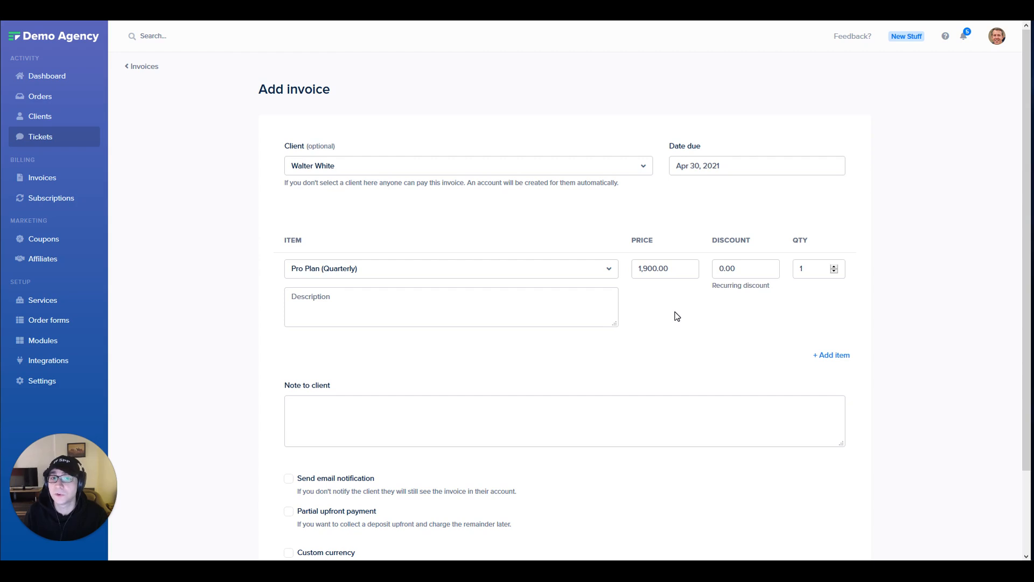
click(288, 478)
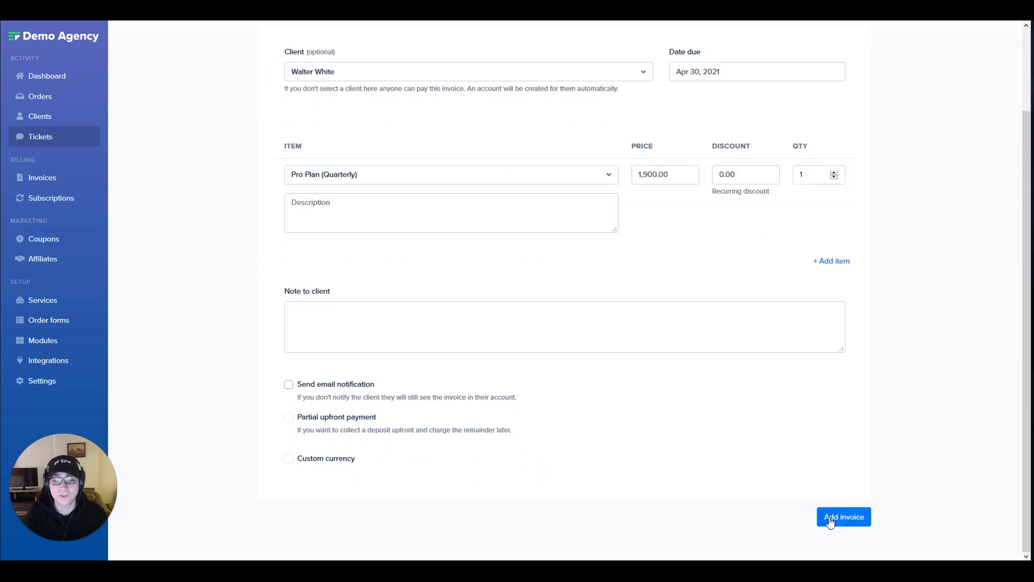
click(844, 516)
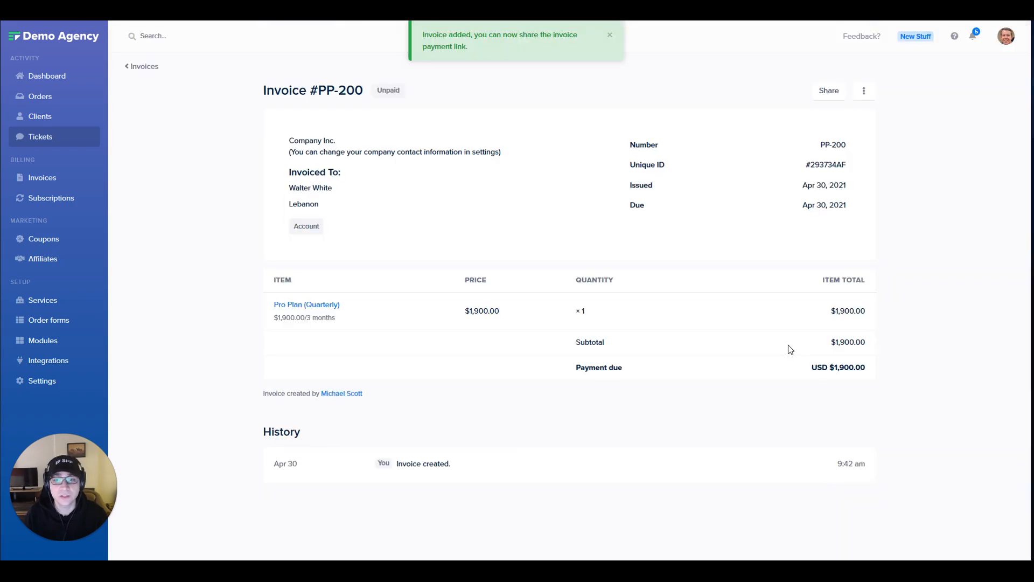
Step: Copy invoice PP-200's payment link from its share links, then go back to Tickets
click(828, 91)
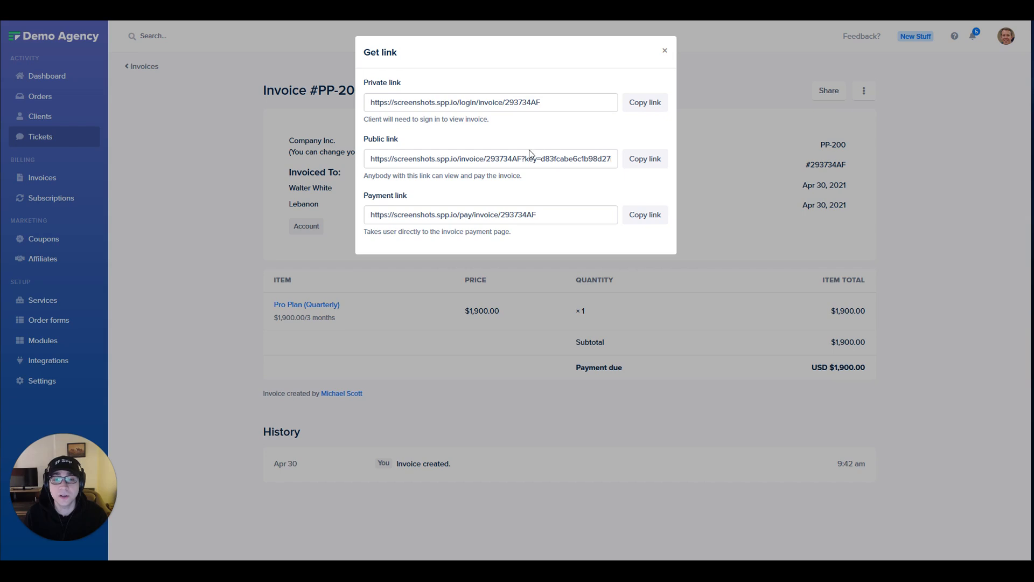
click(643, 215)
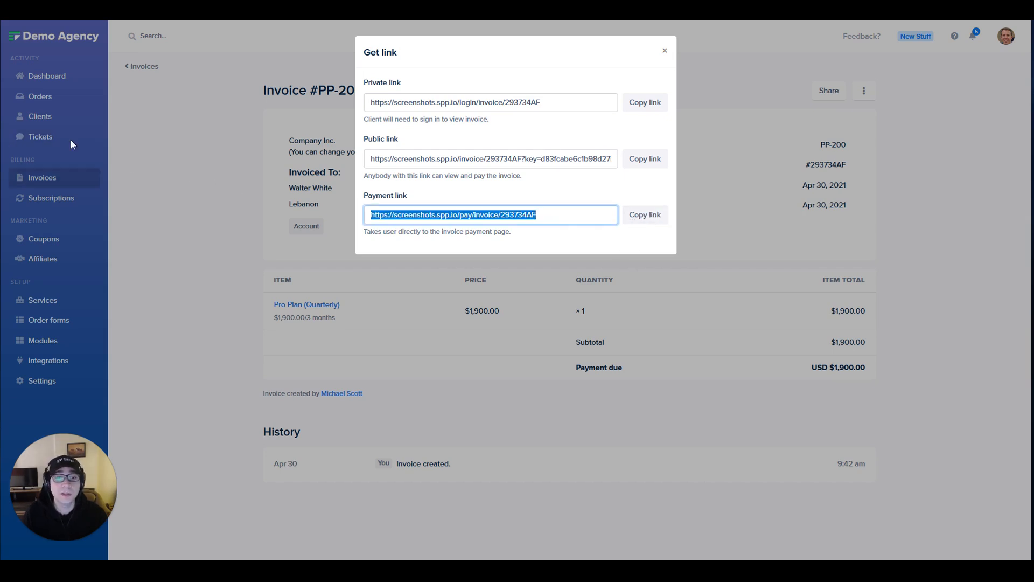
click(40, 136)
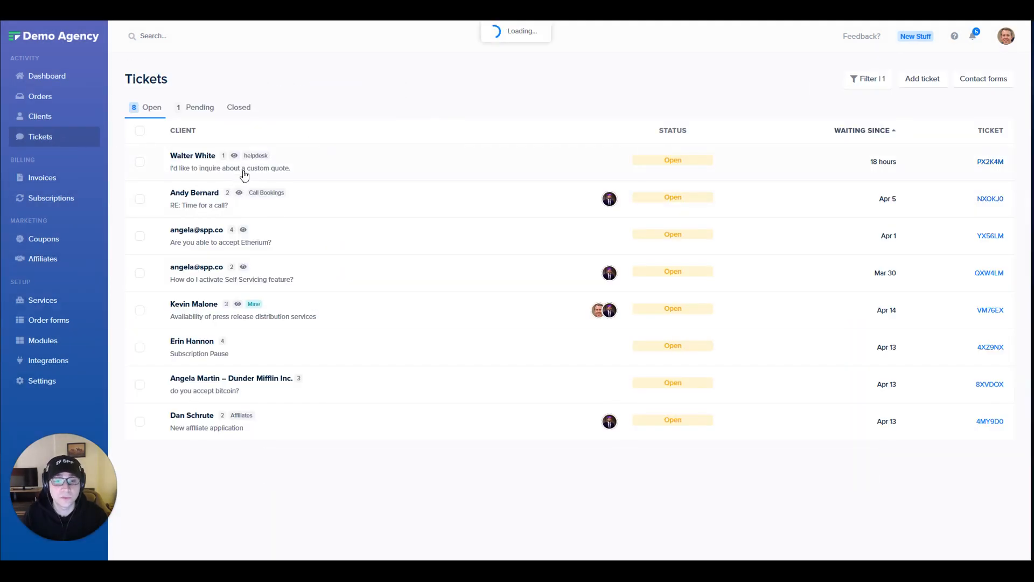